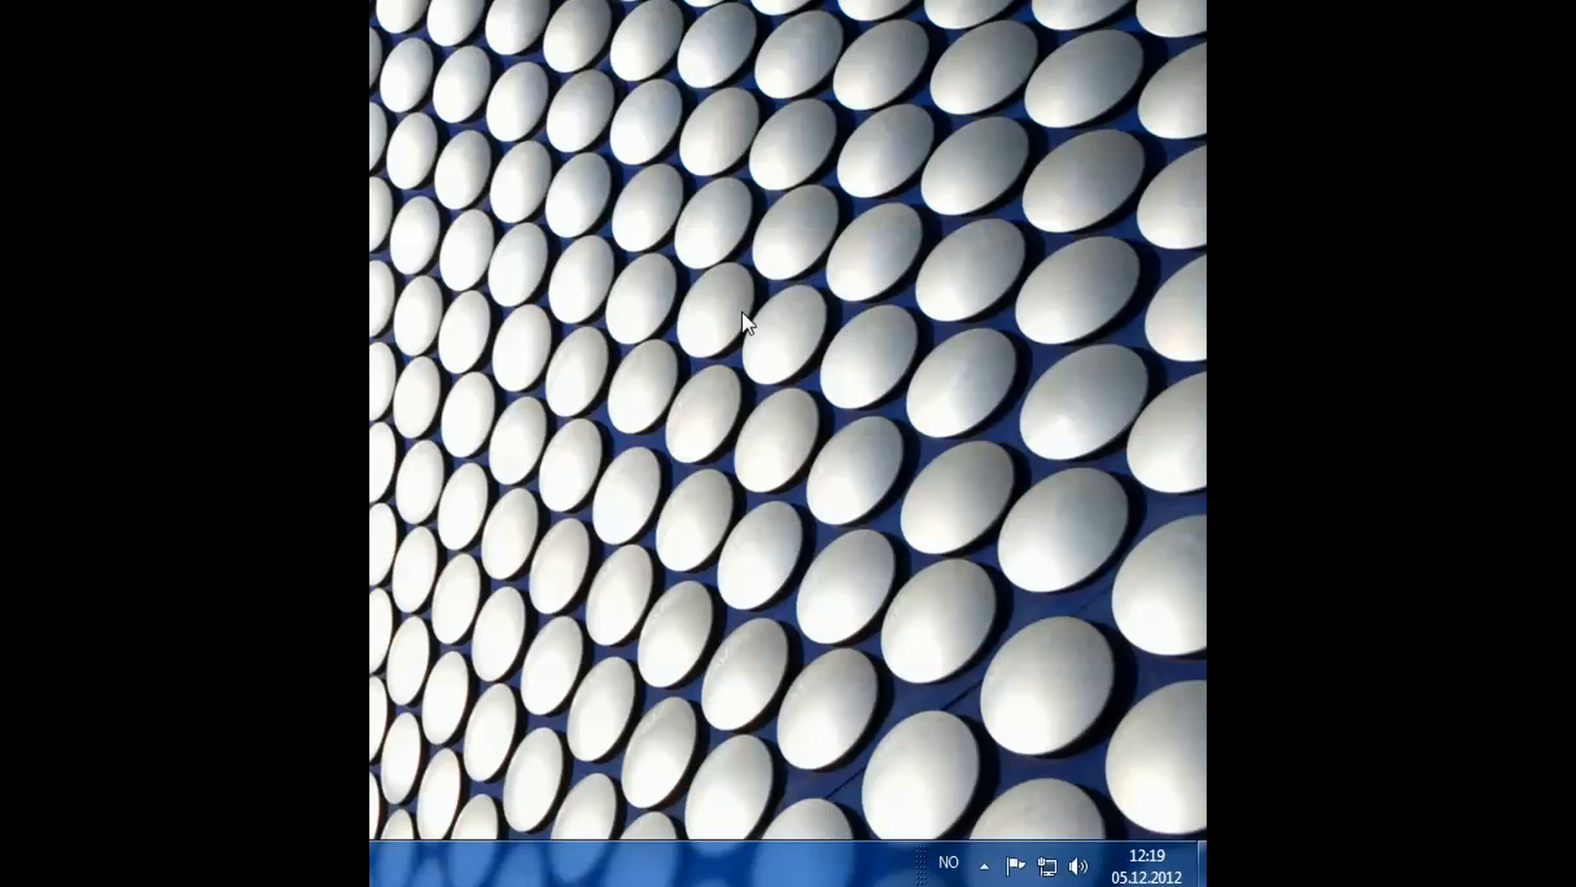
- Start Creative Console Launcher from the tray's Creative Volume Panel (speakers at 78%)
click(983, 862)
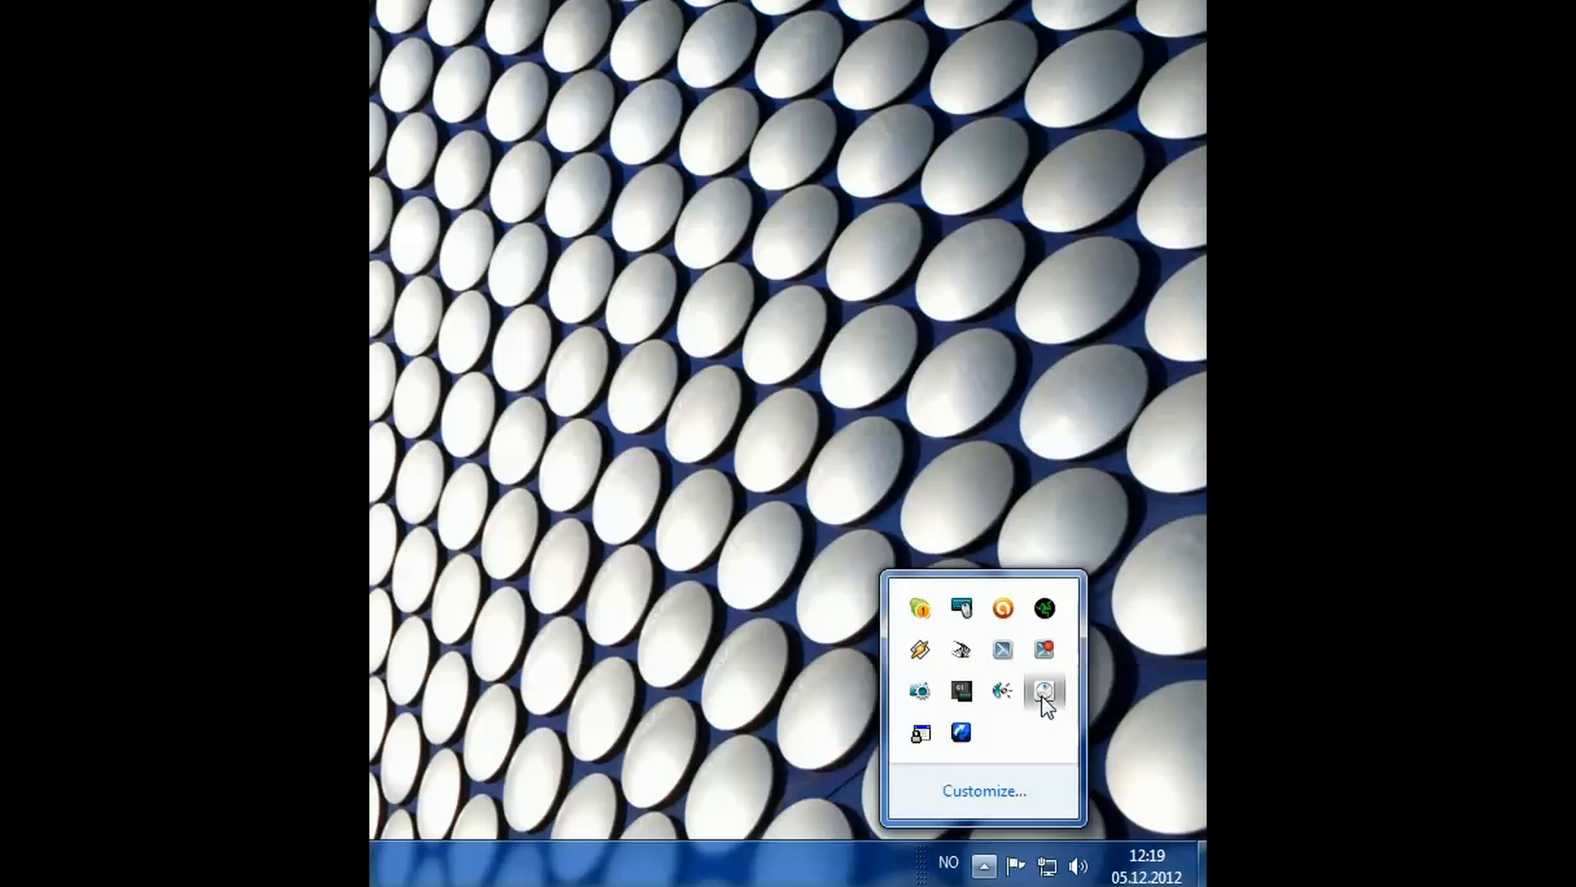
click(1043, 691)
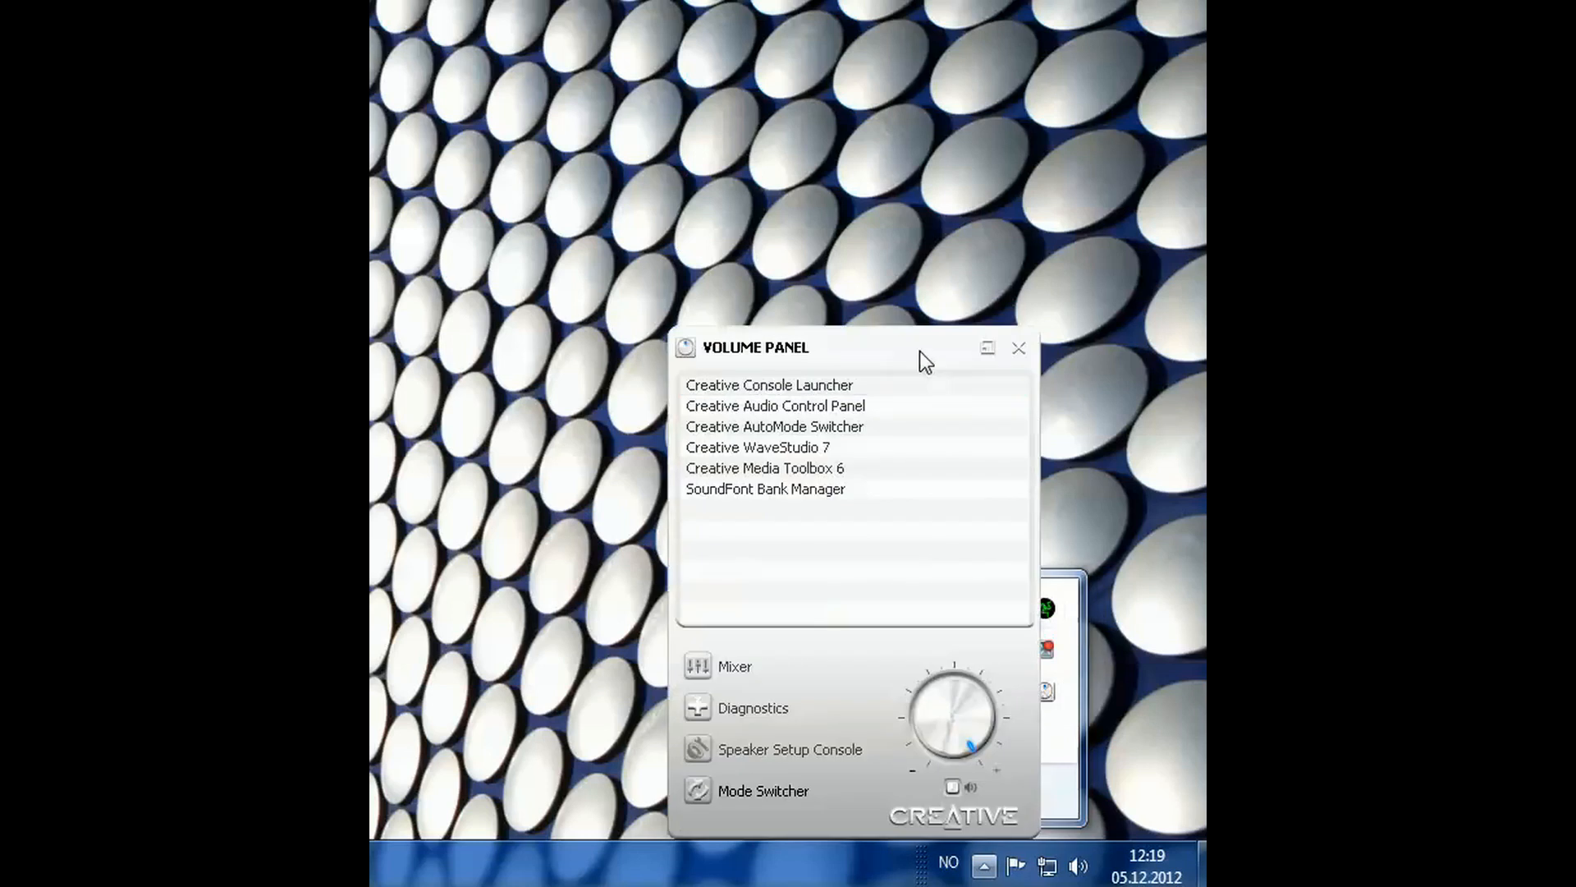
click(769, 384)
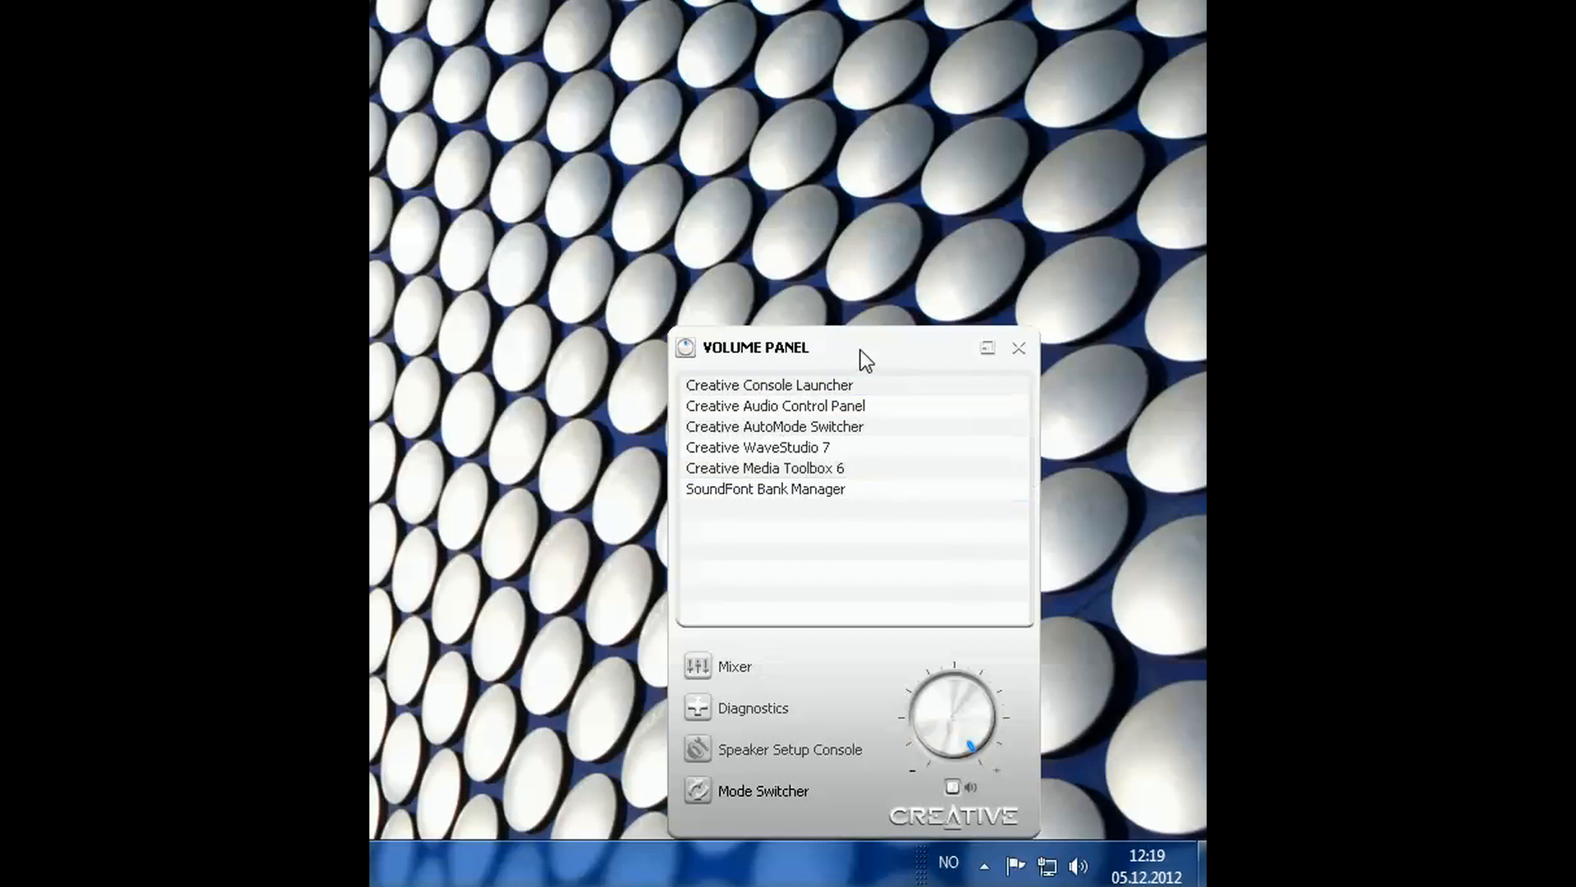
mouse_move(995, 704)
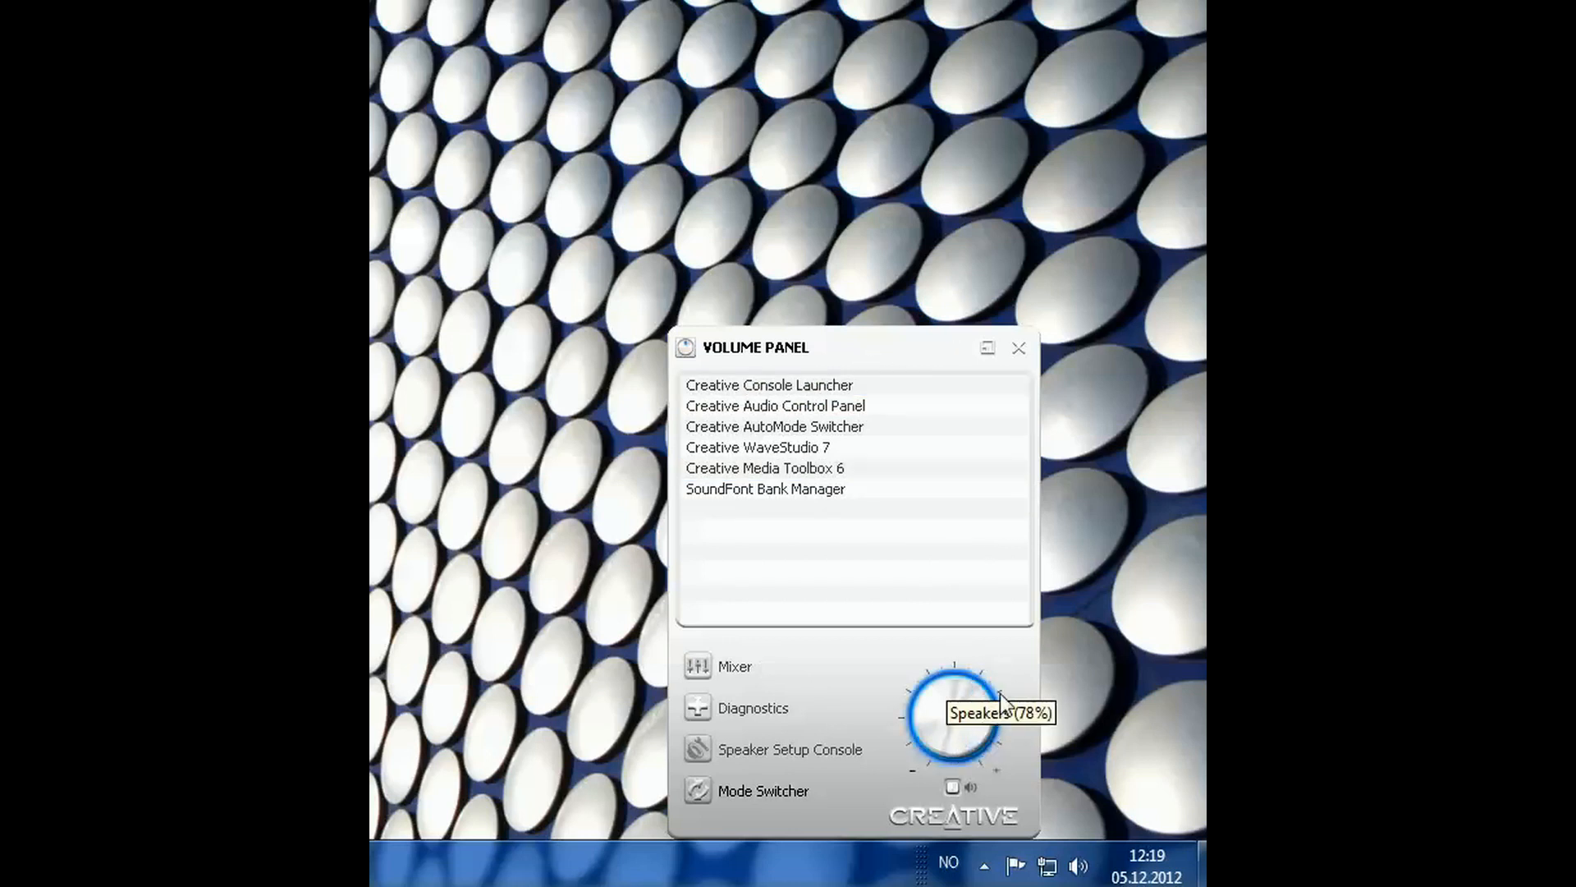
click(768, 384)
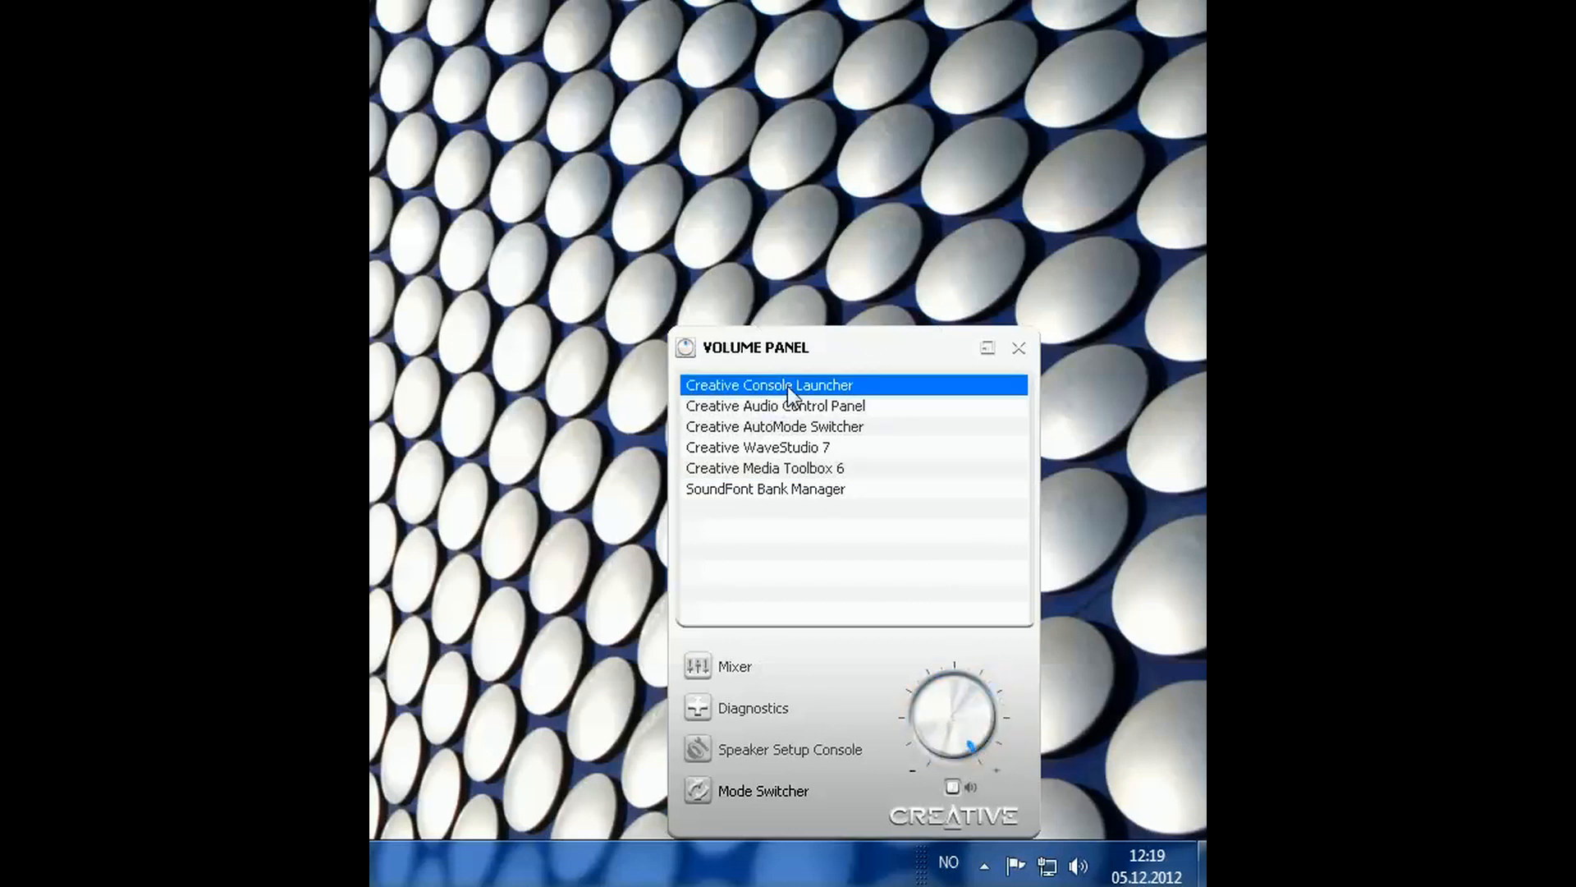
click(1018, 349)
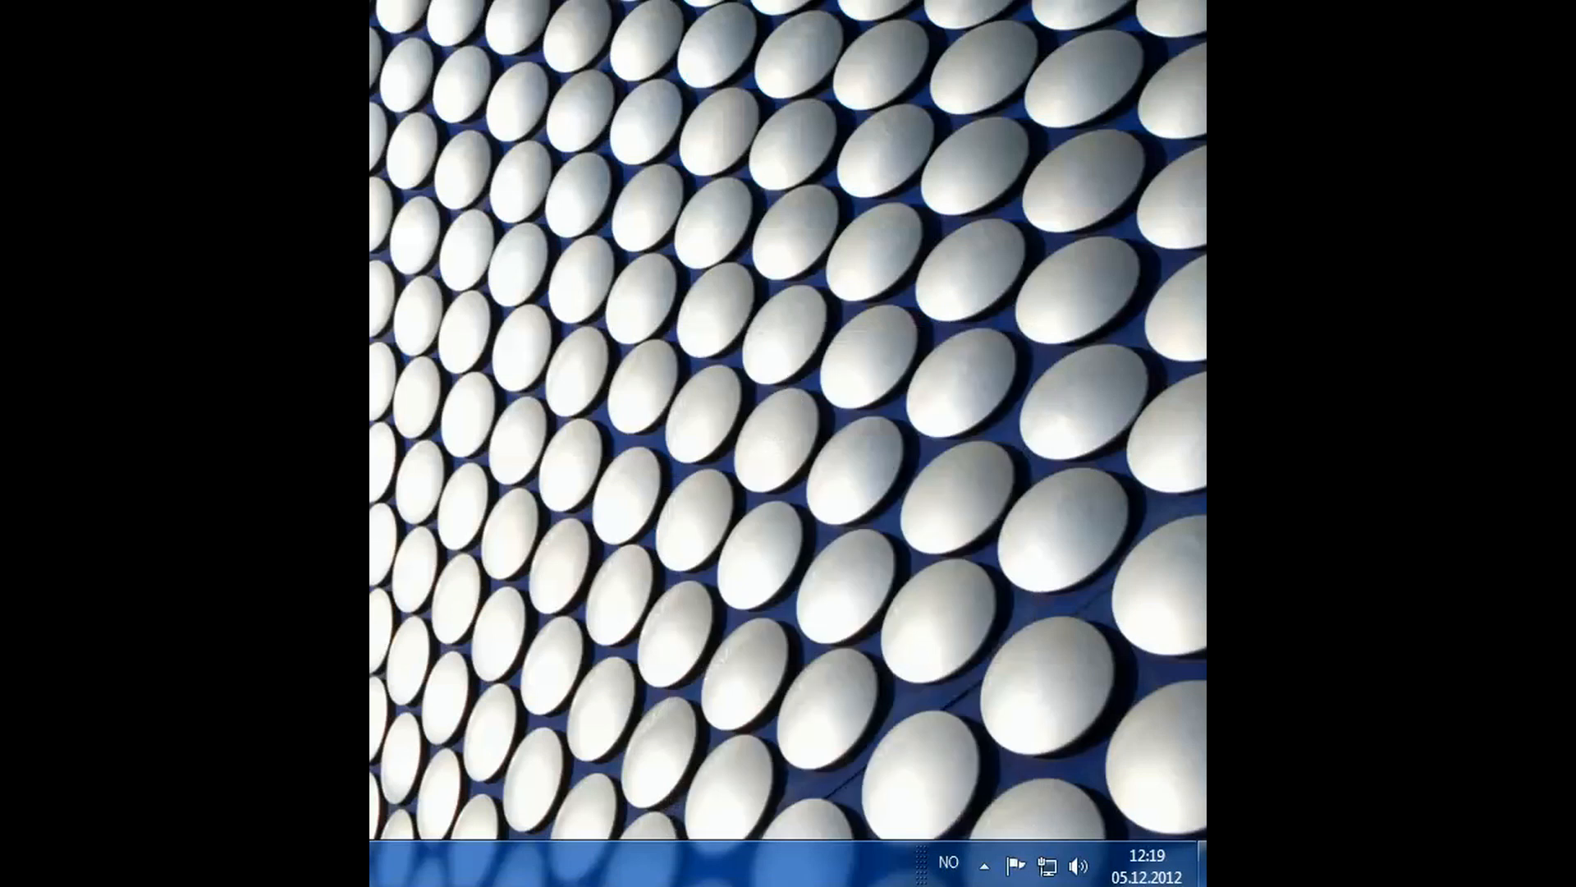
- Show the CMSS-3D panel in the Game Mode console and toggle Enable X-Fi CMSS-3D off and back on
click(1079, 862)
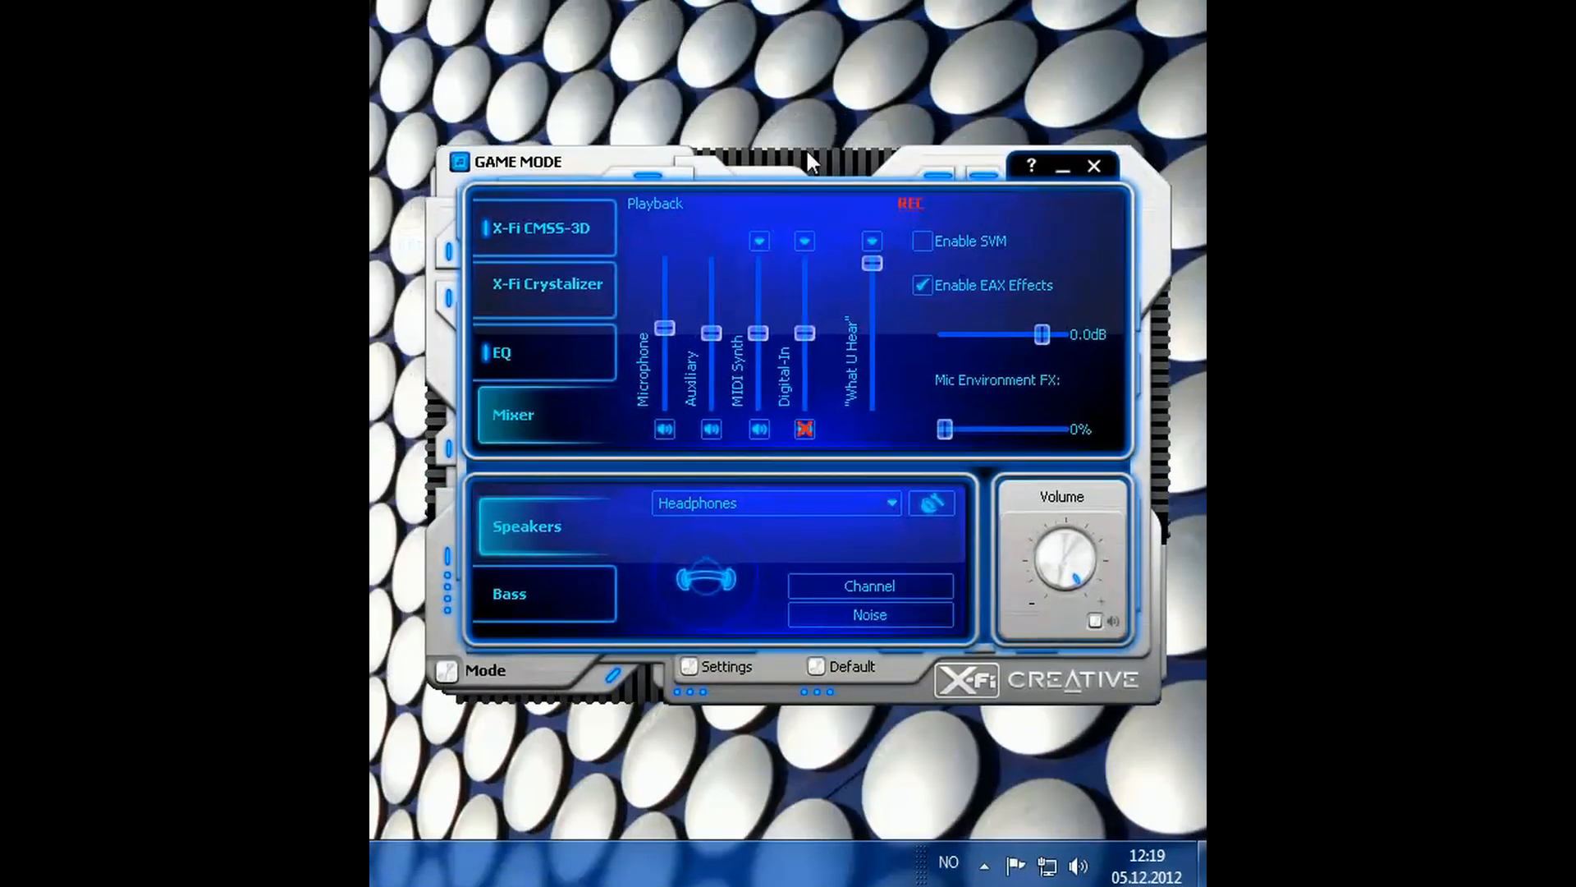
click(543, 227)
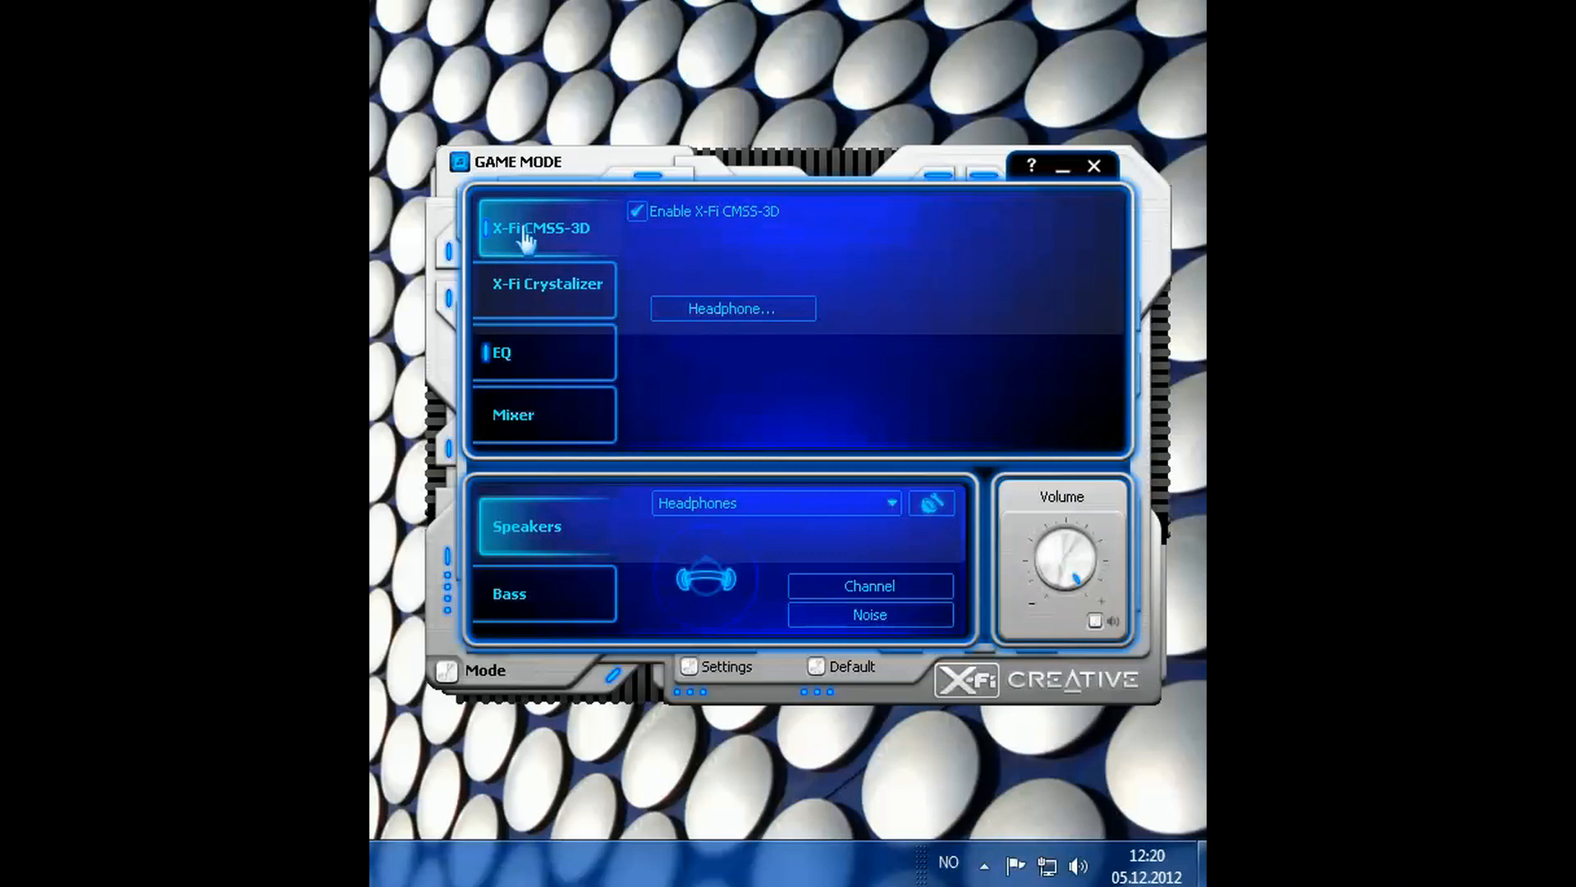
mouse_move(686, 225)
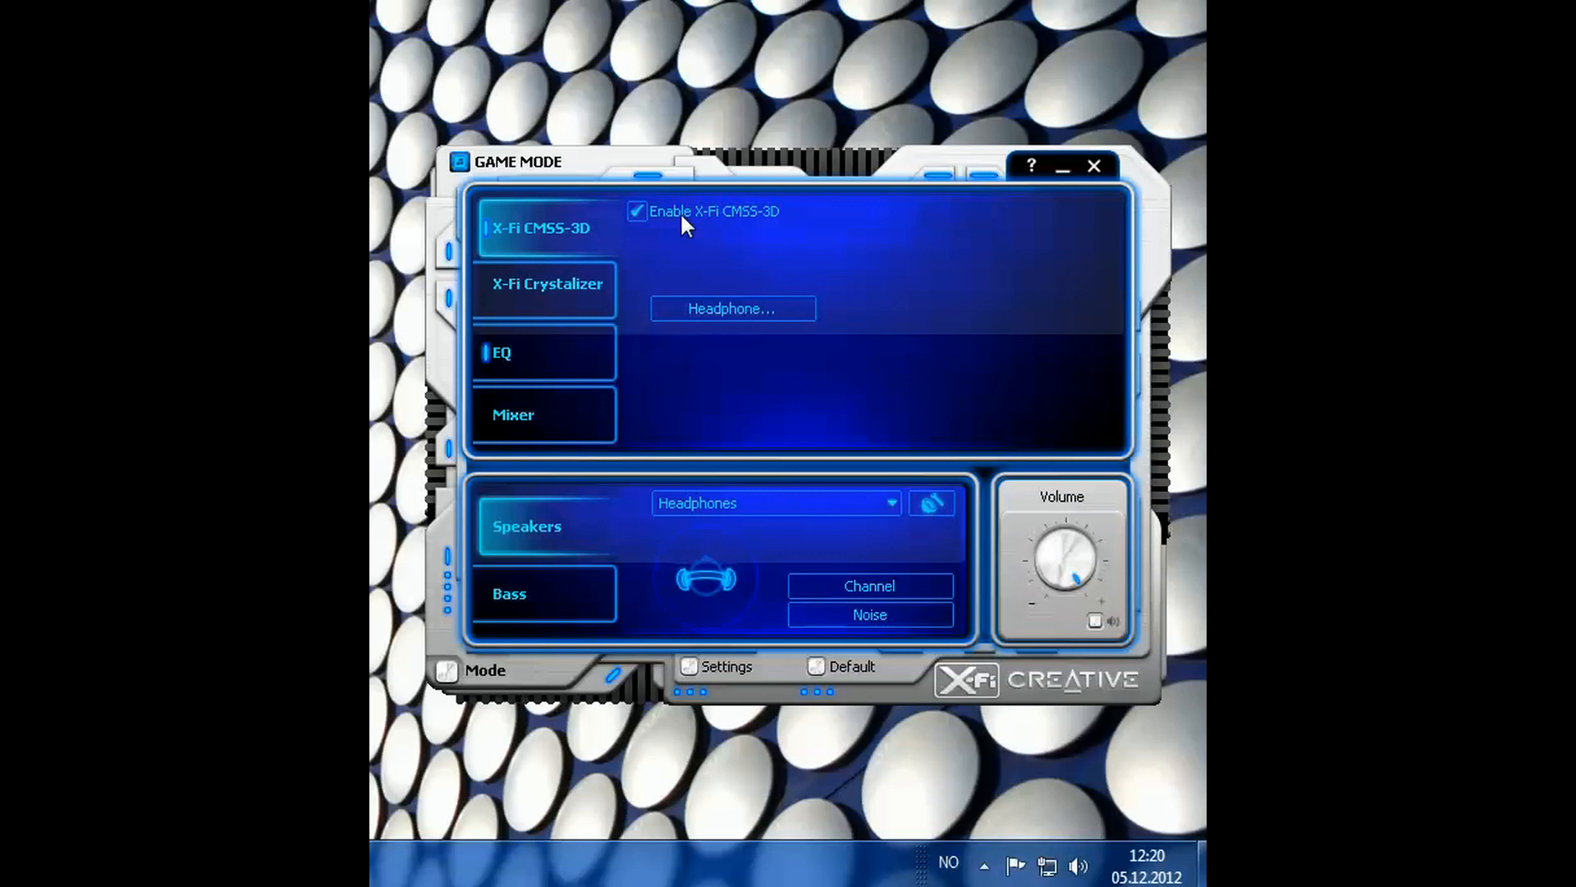
mouse_move(680, 221)
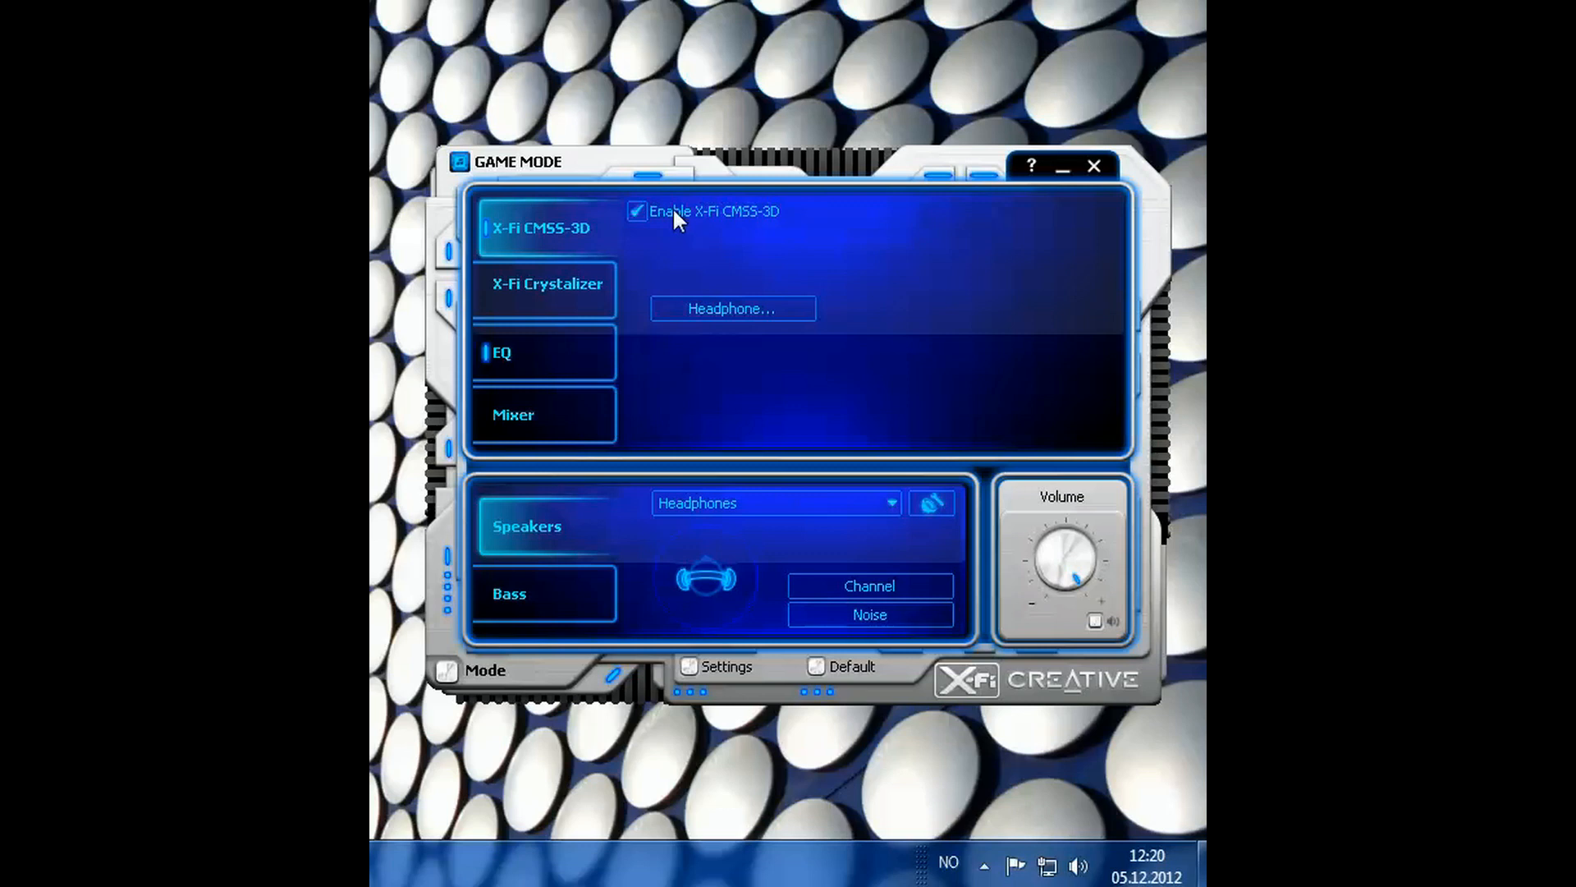
click(637, 212)
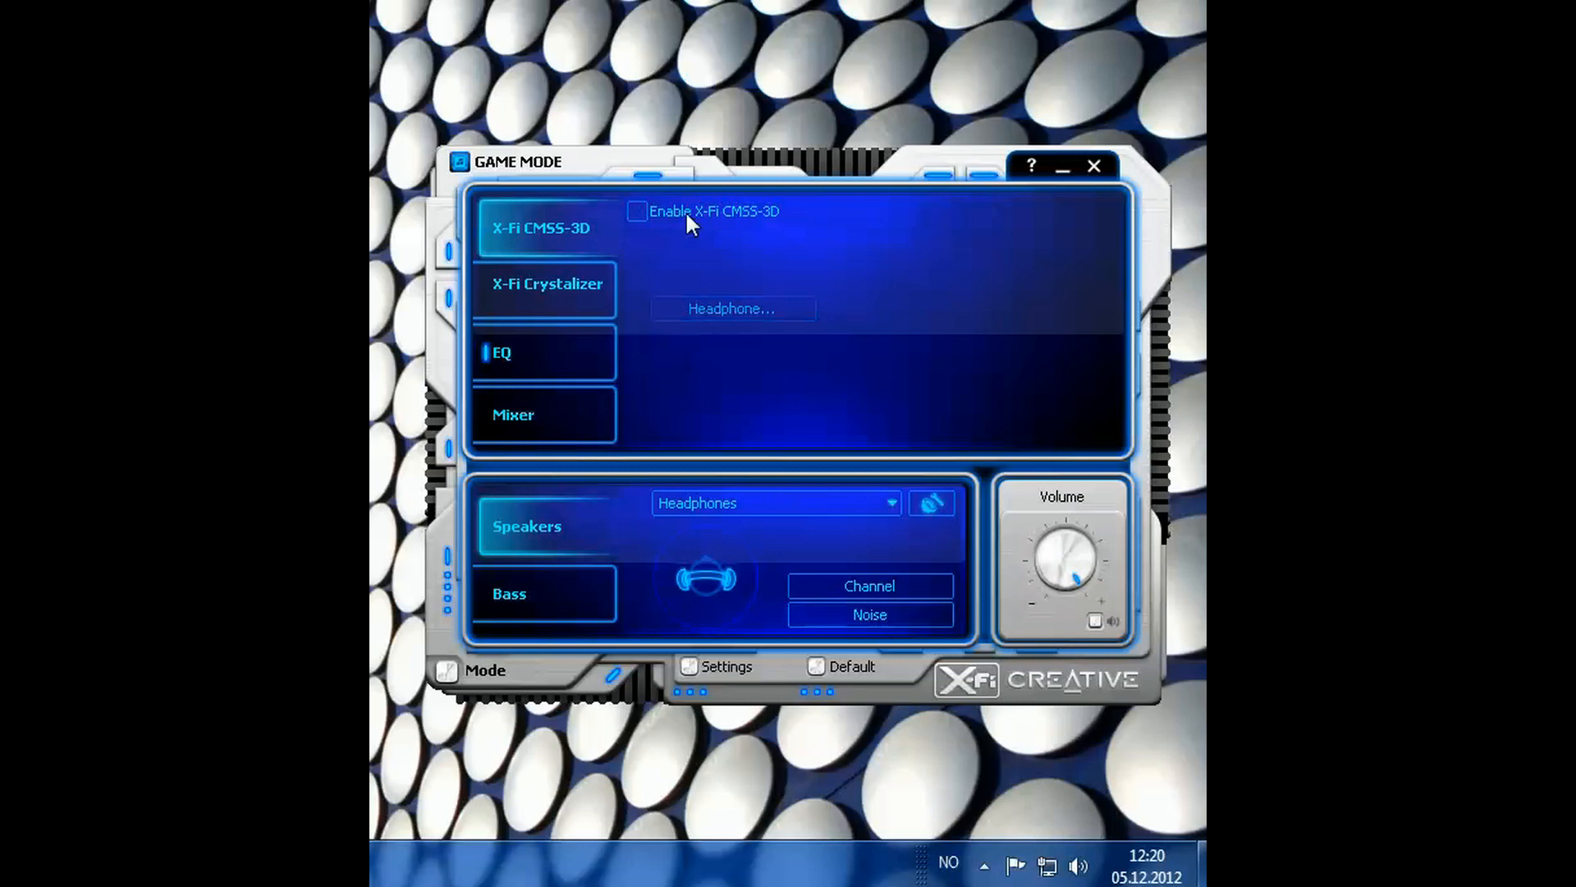
click(637, 212)
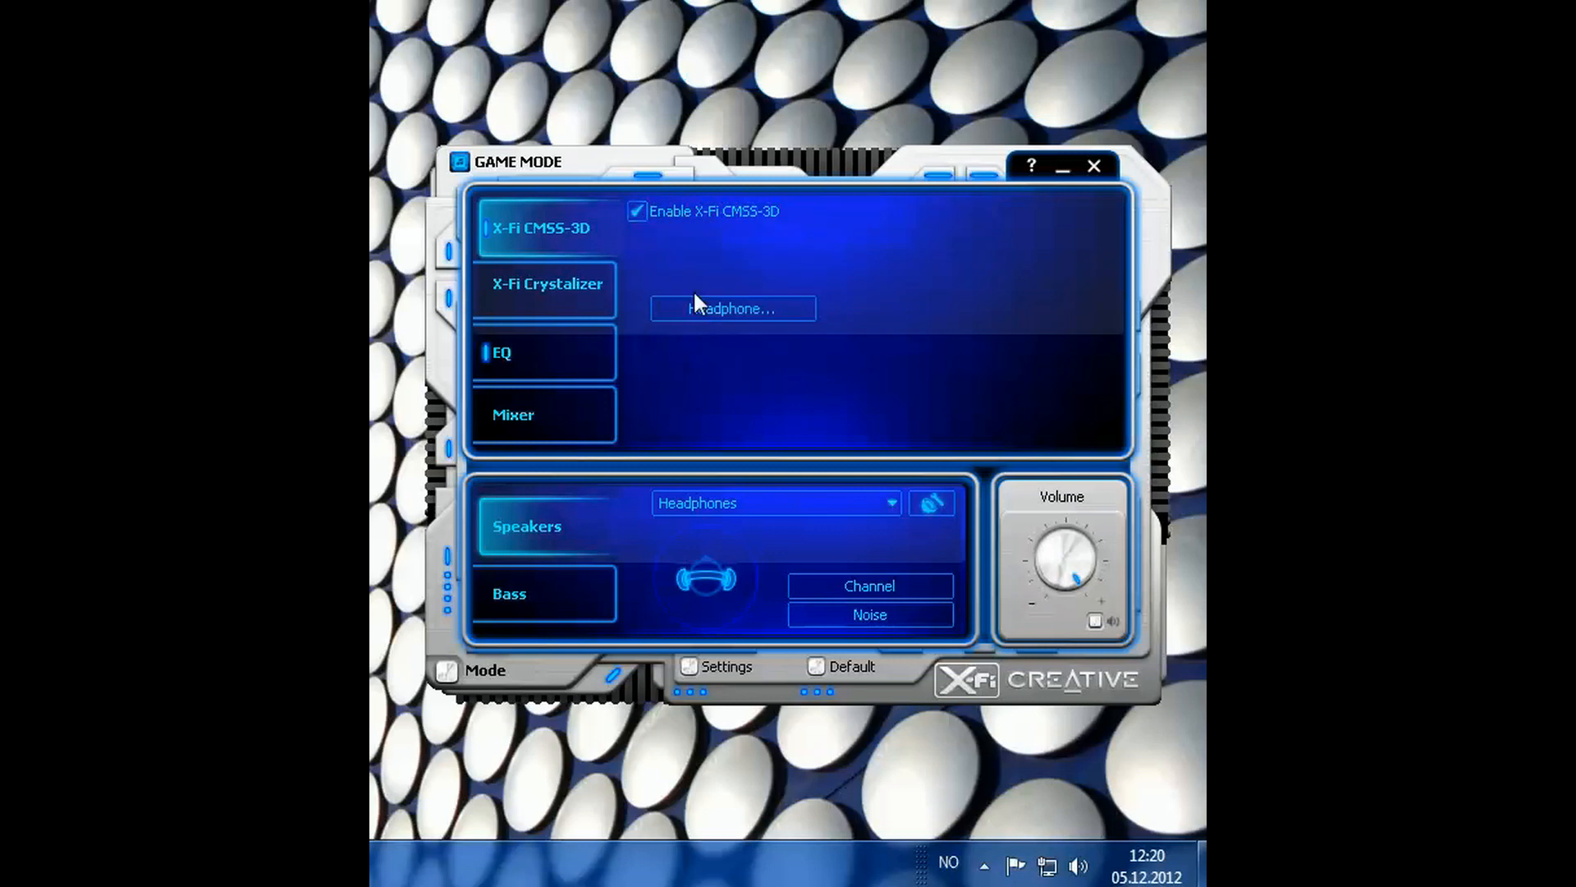
mouse_move(704, 317)
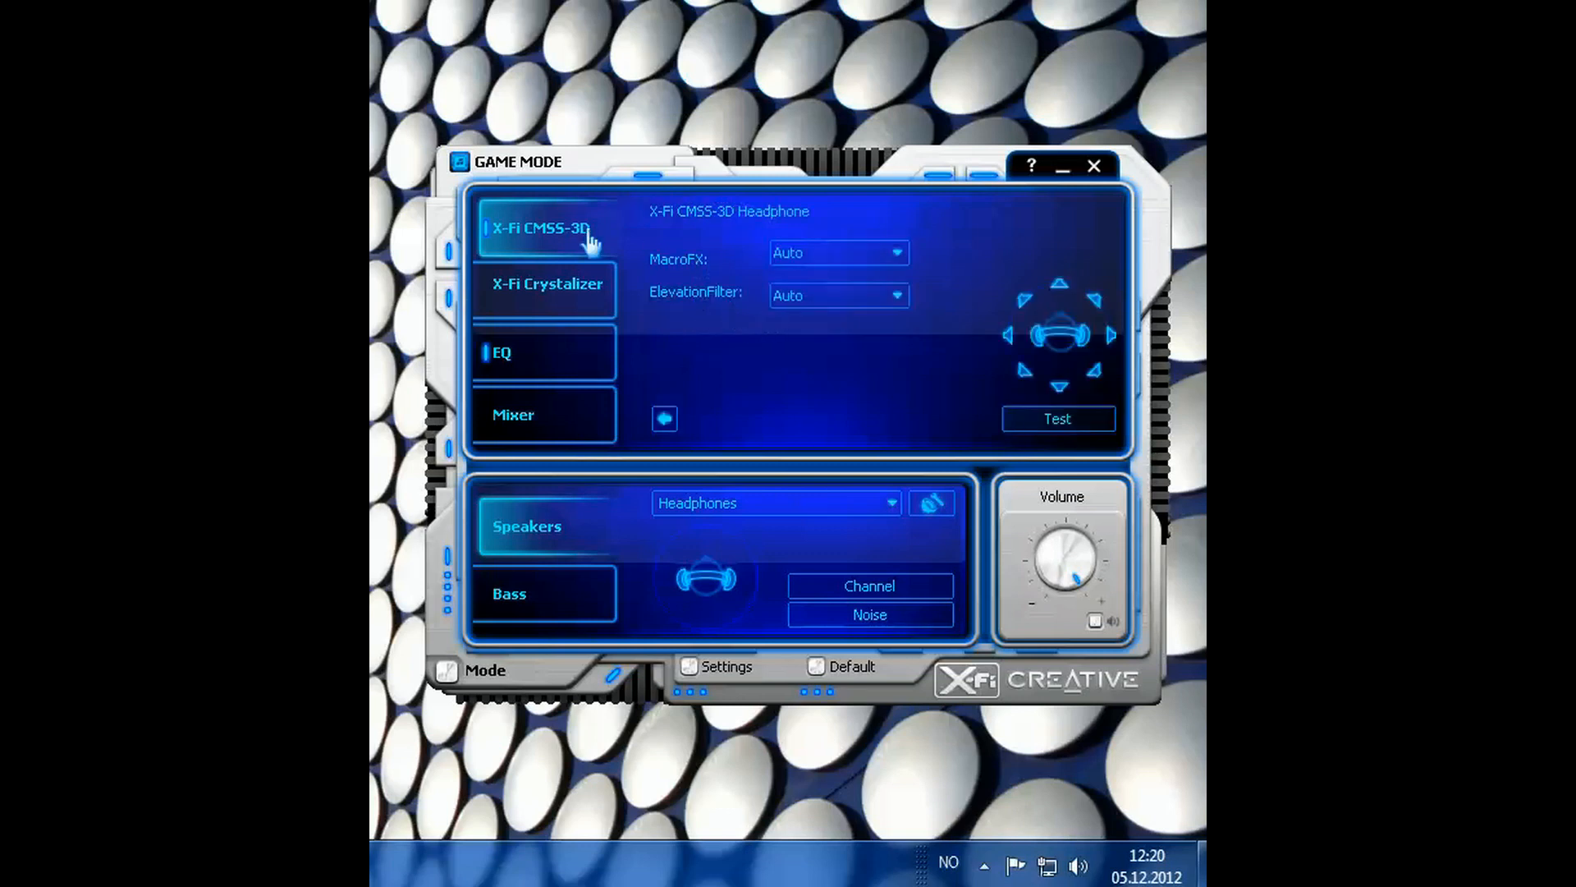
- View the Crystallizer panel, then lower the EQ 4k, 8k and 16k bands to about -3.6 dB
click(544, 289)
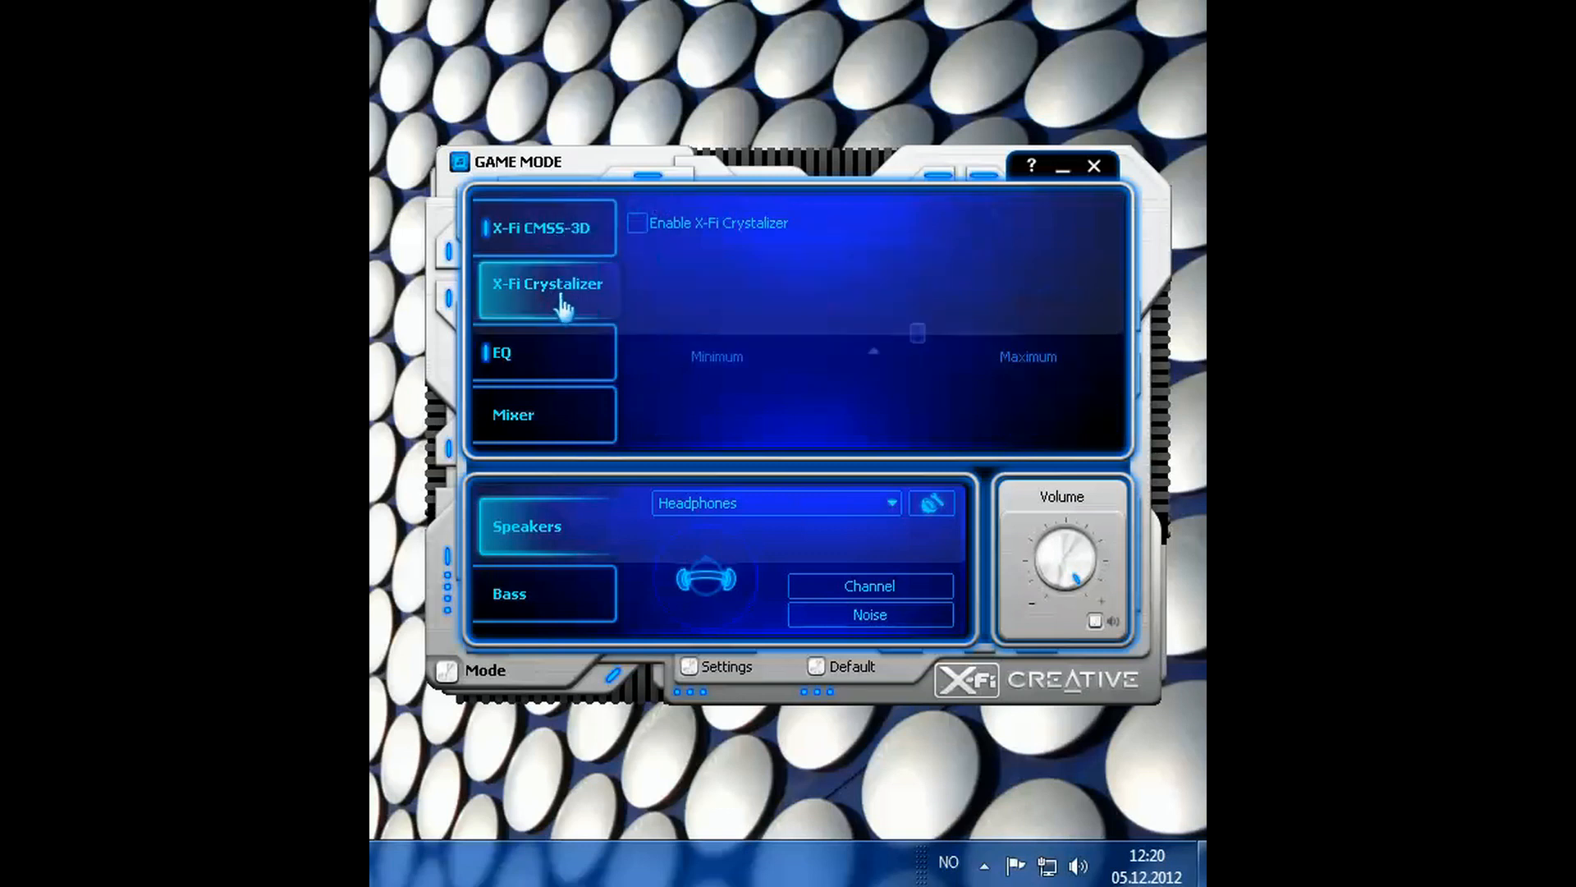
mouse_move(728, 293)
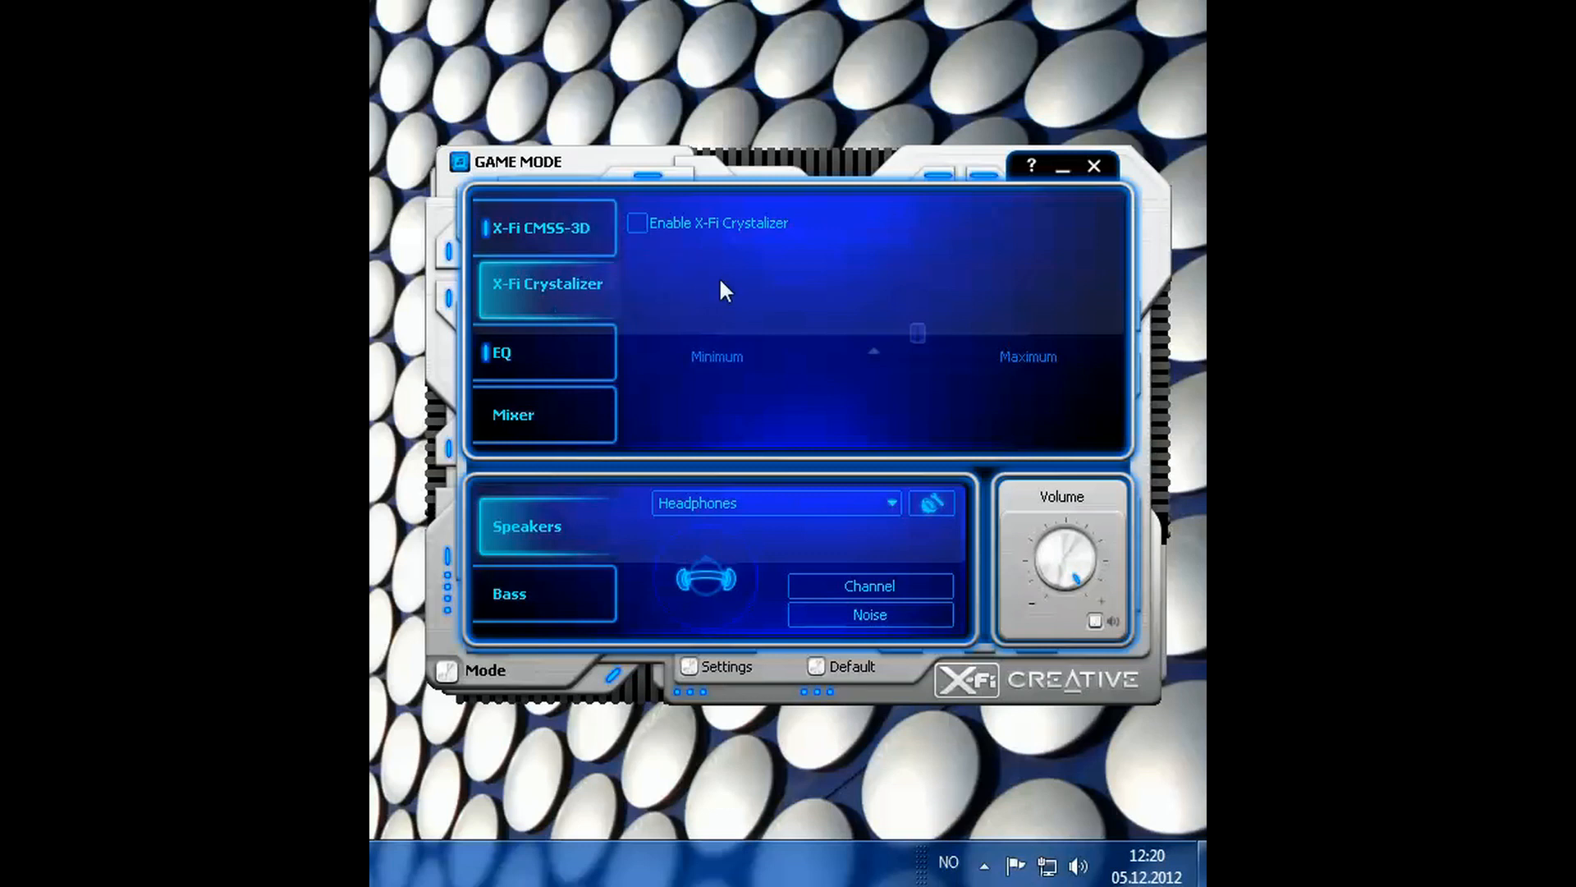
mouse_move(752, 306)
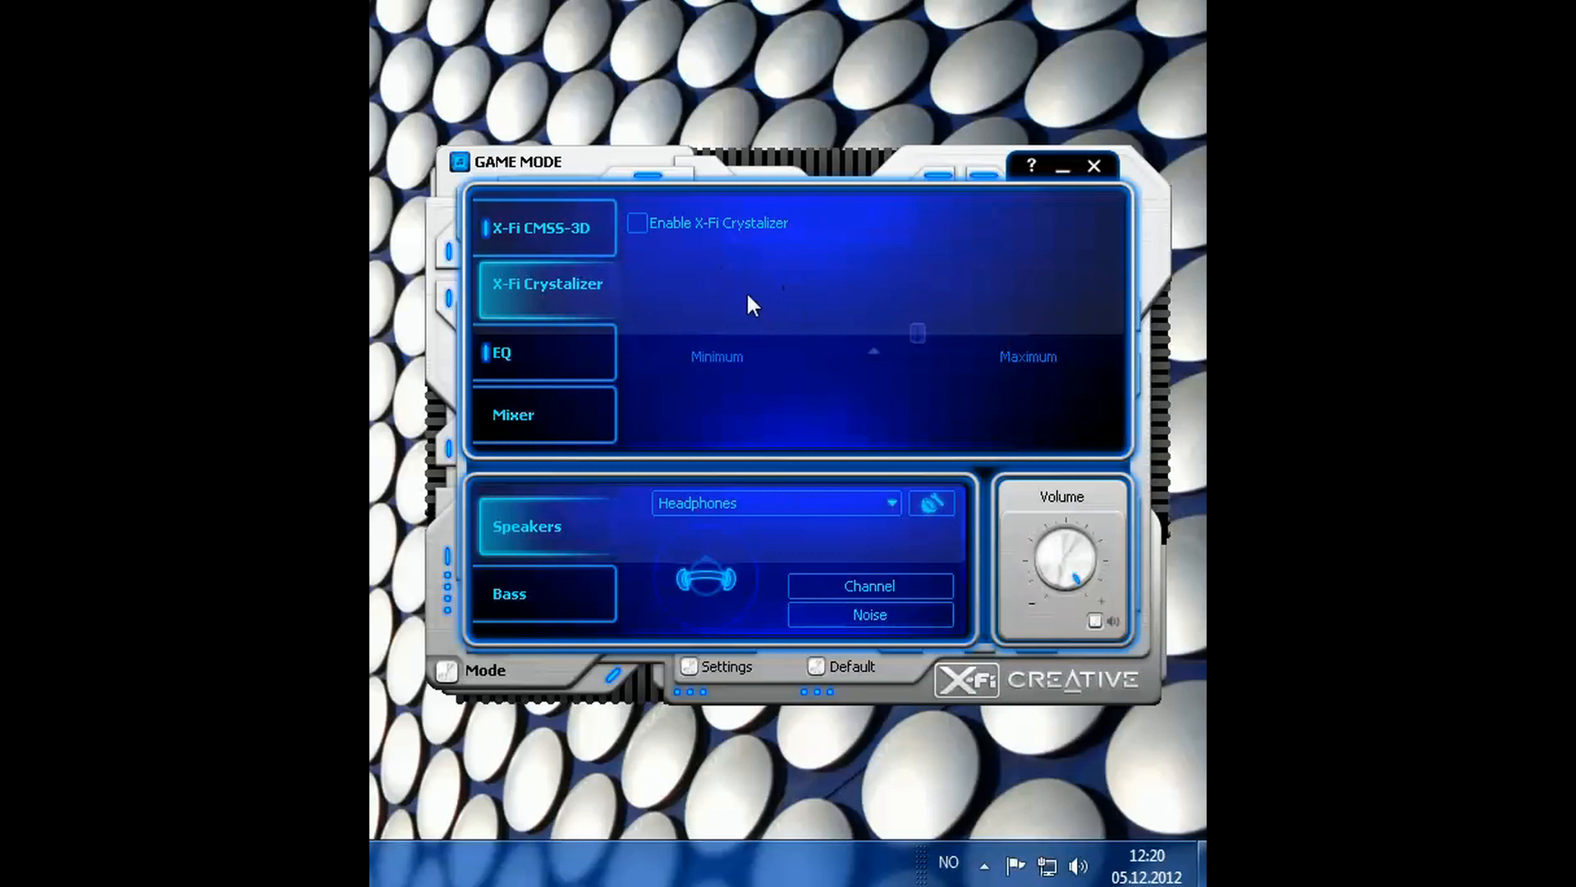
mouse_move(729, 286)
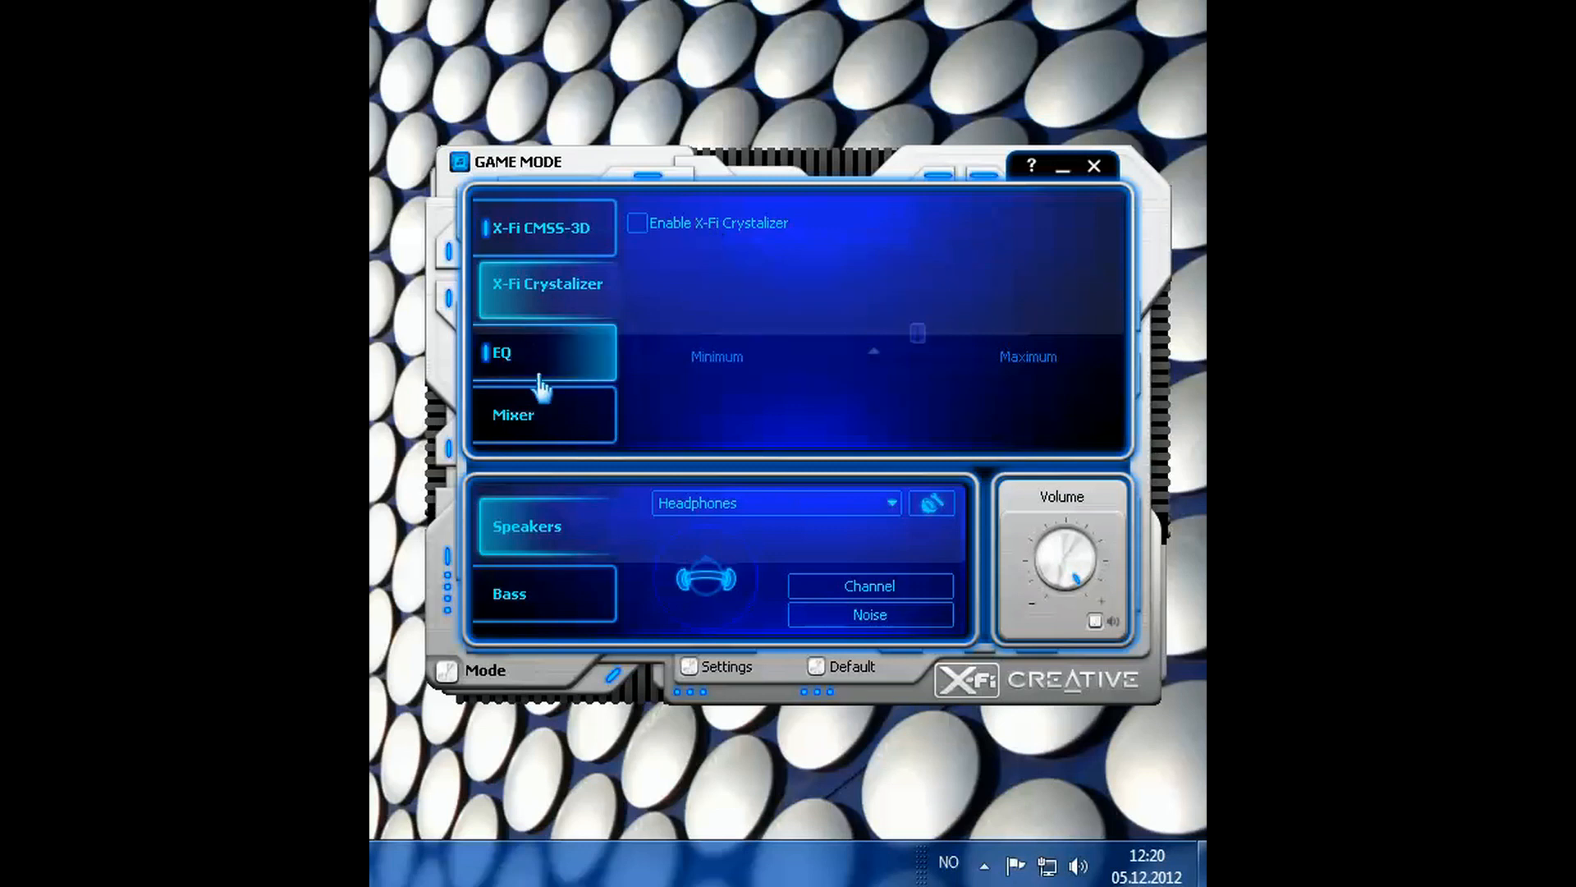
click(503, 351)
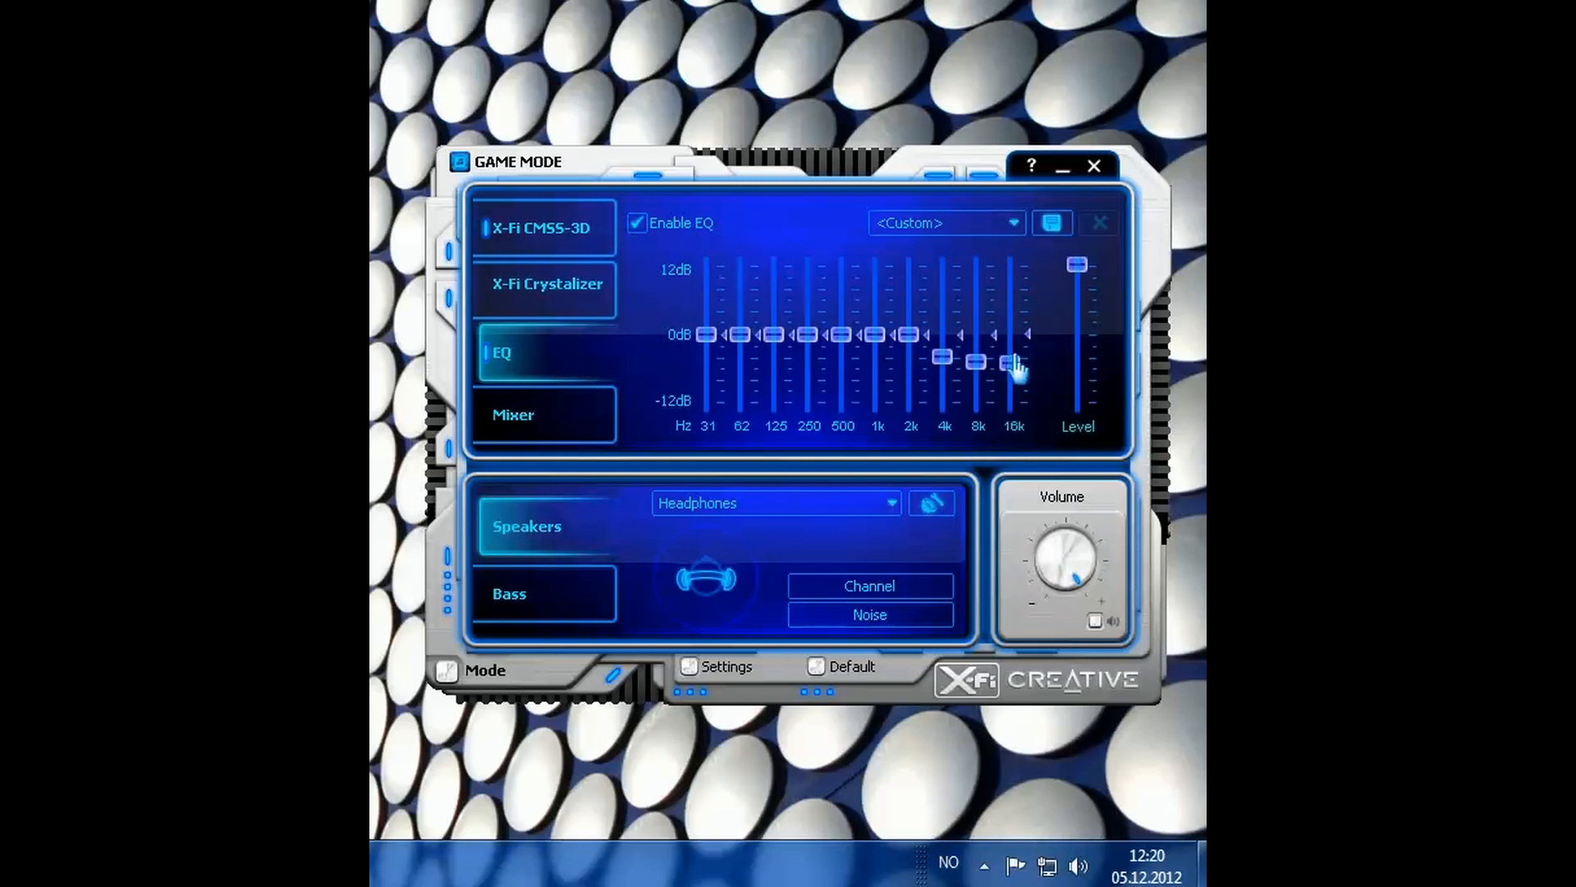
drag(1015, 365, 946, 360)
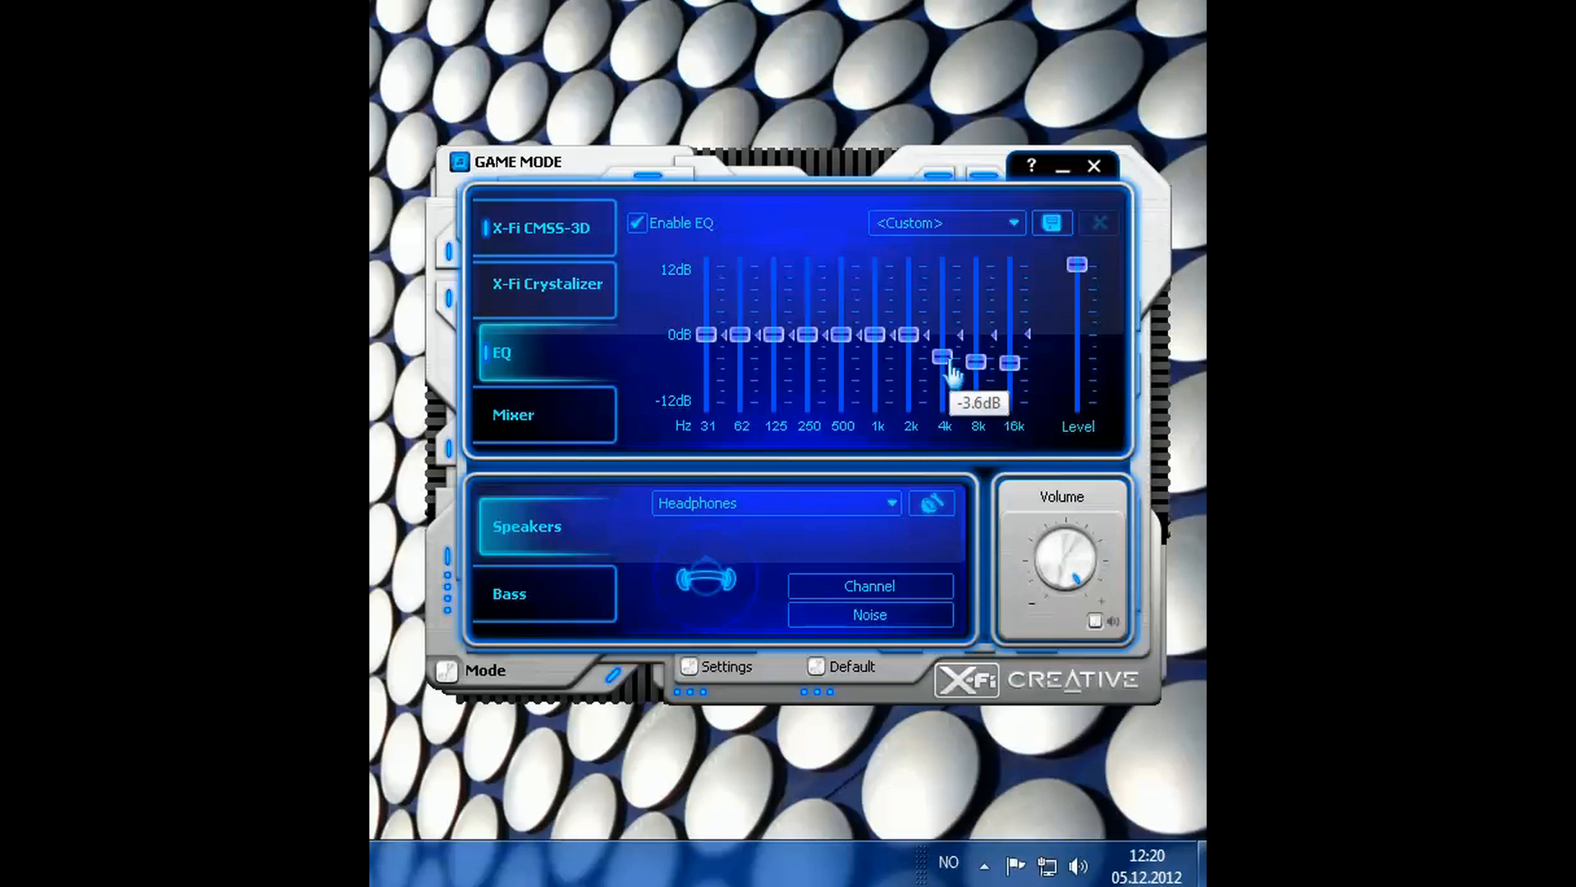
mouse_move(1000, 385)
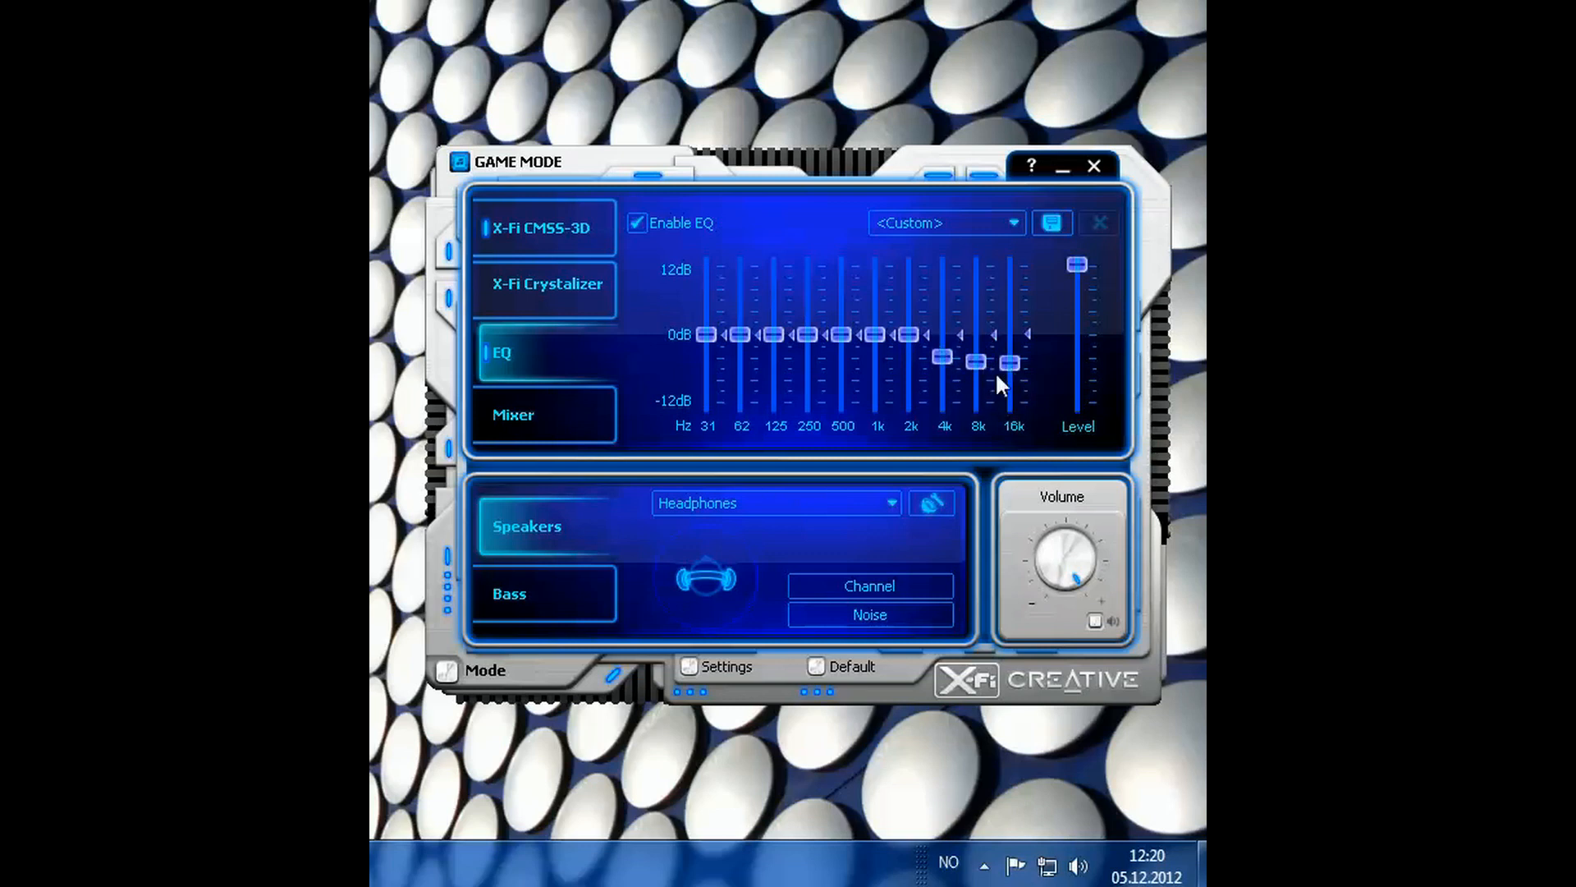
mouse_move(995, 375)
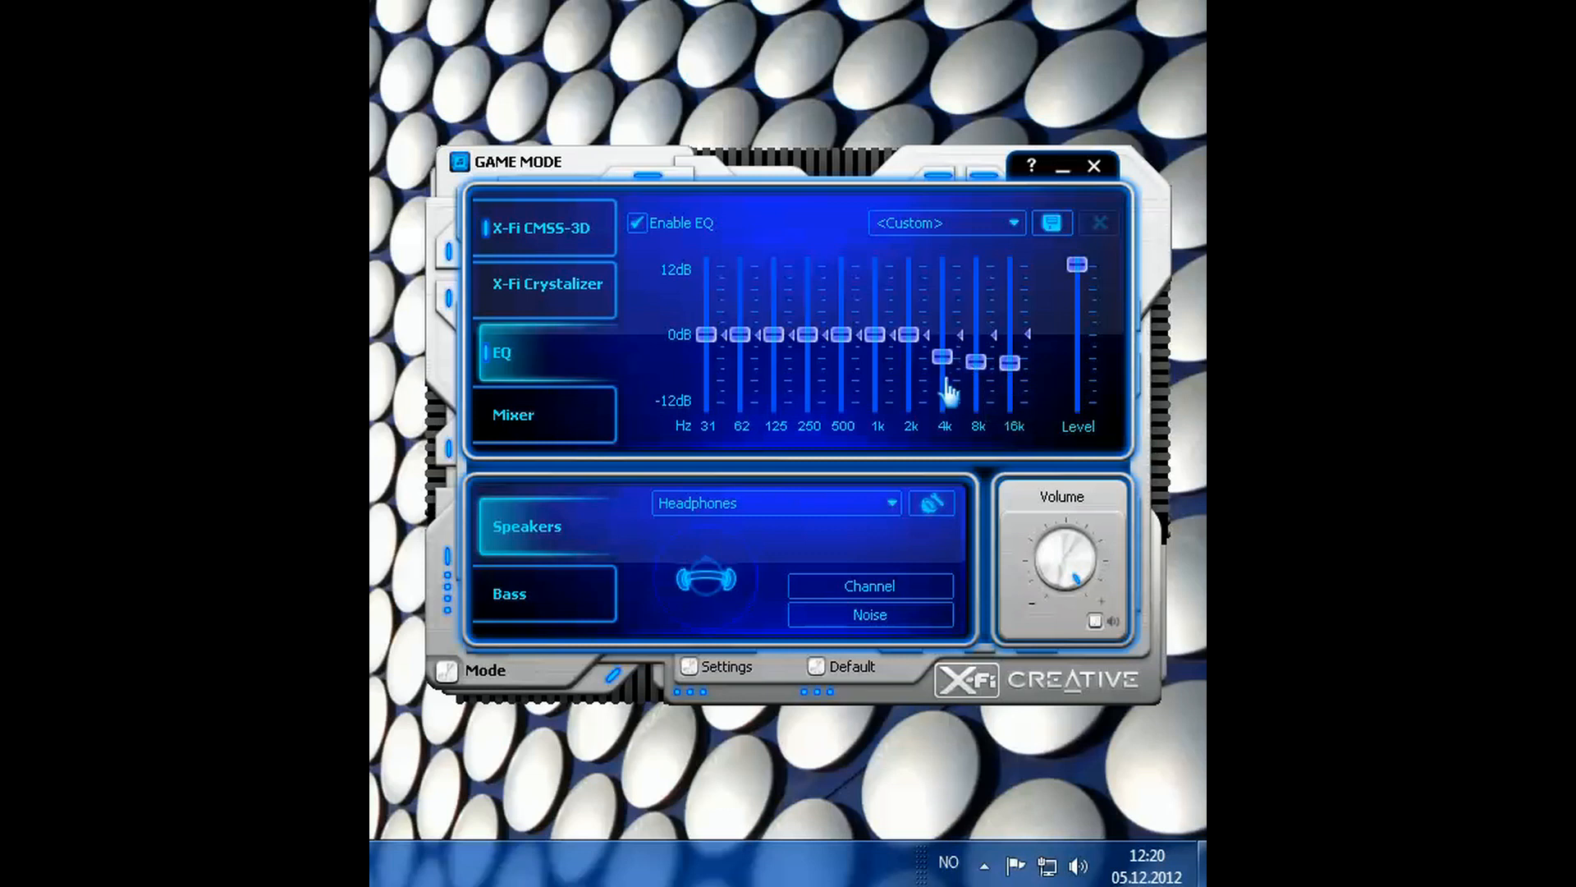
mouse_move(967, 387)
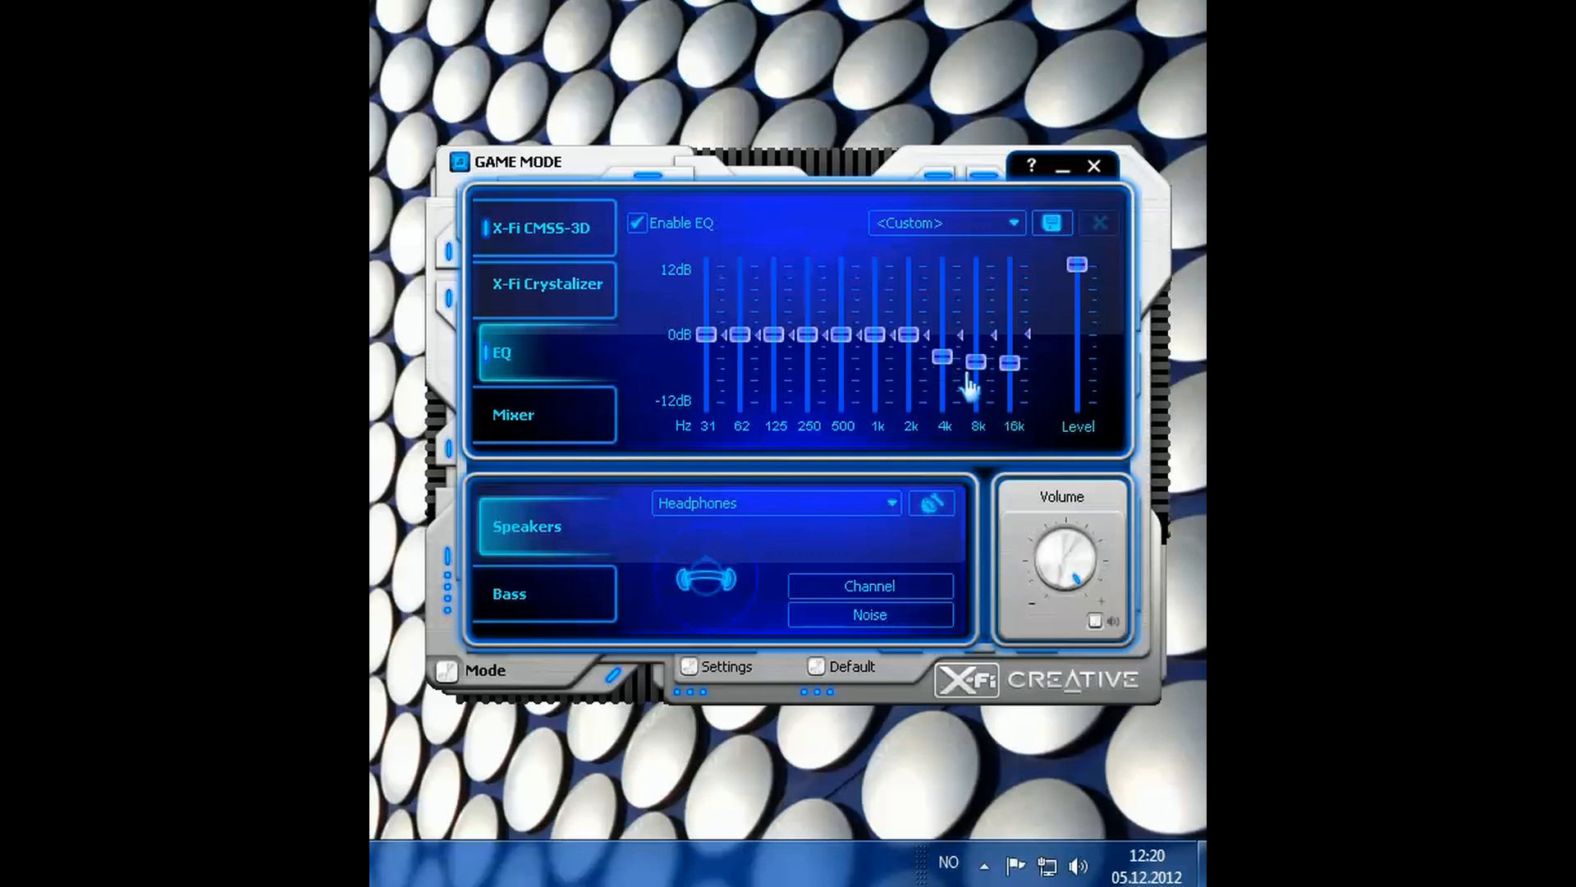
- Show the Mixer panel and keep Headphones as the speaker configuration
click(543, 413)
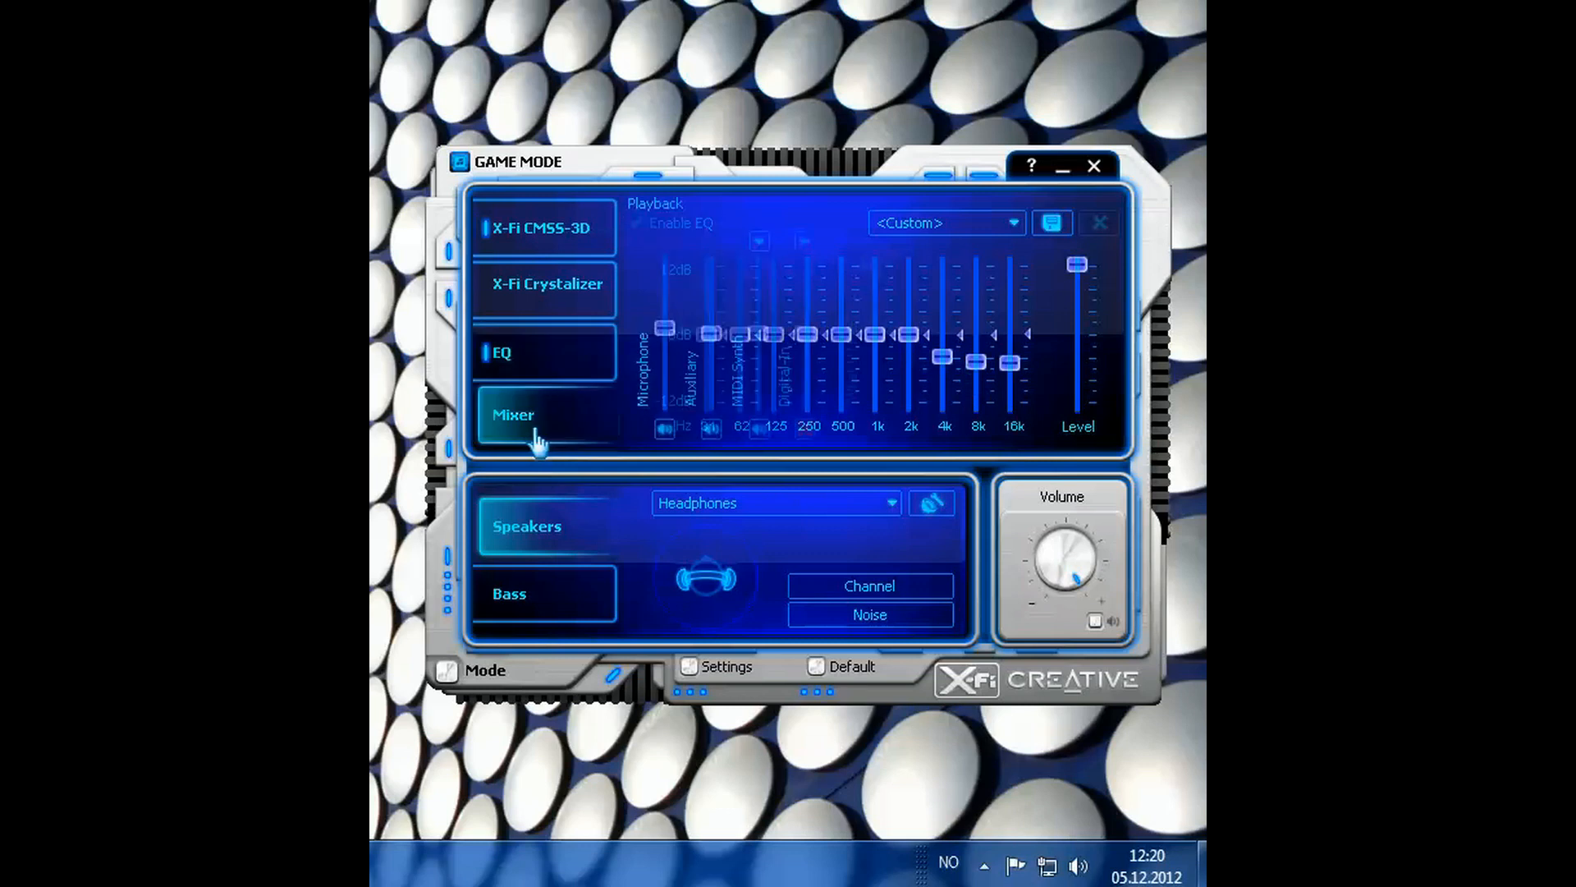
click(541, 414)
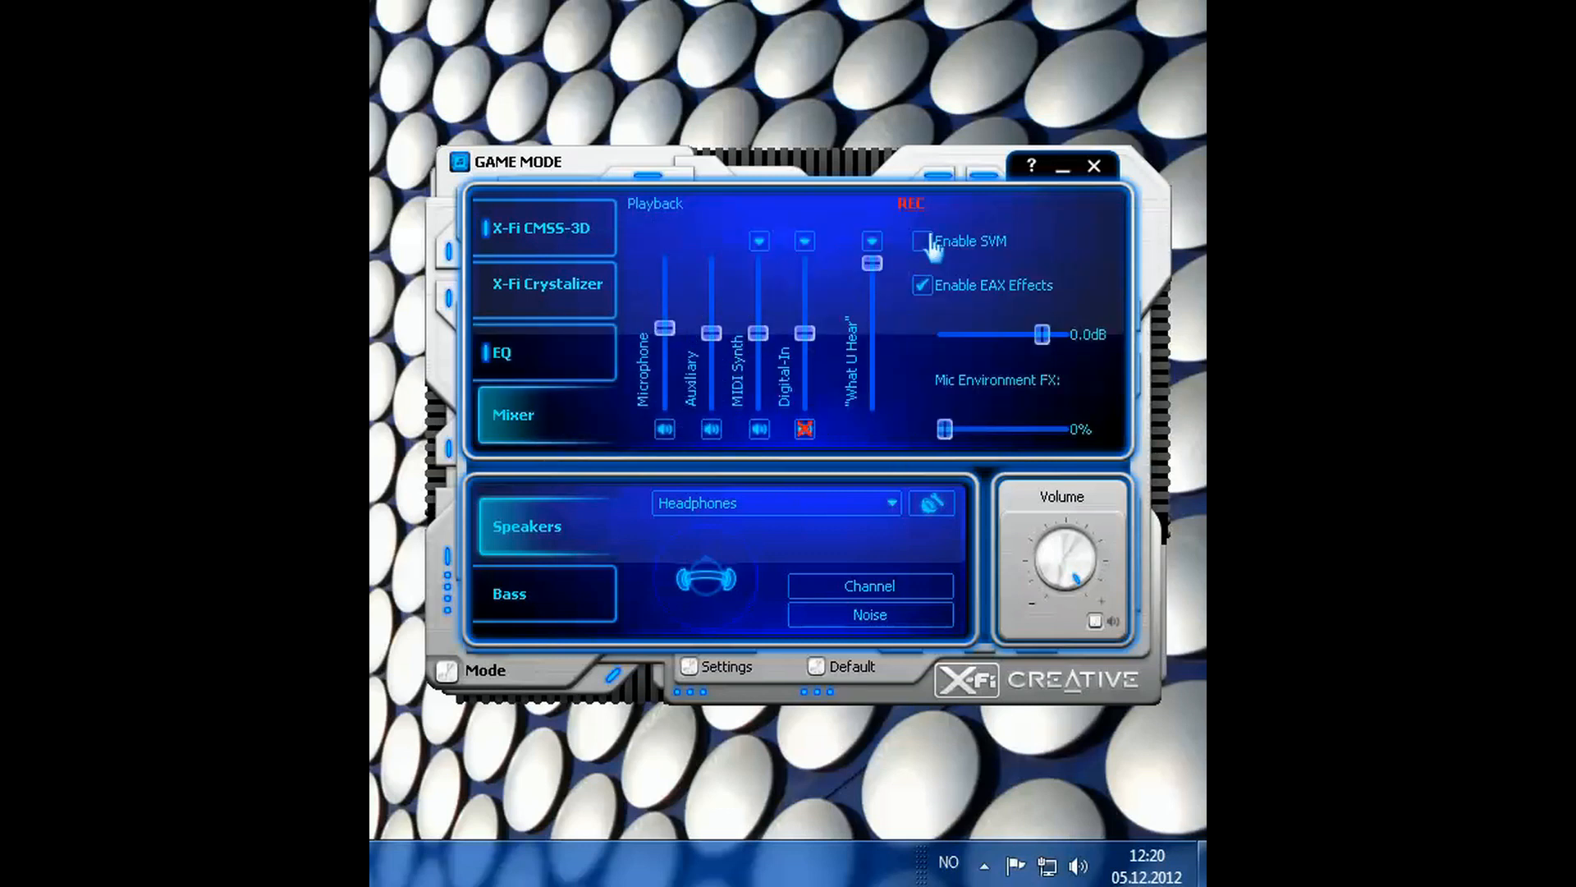
mouse_move(553, 540)
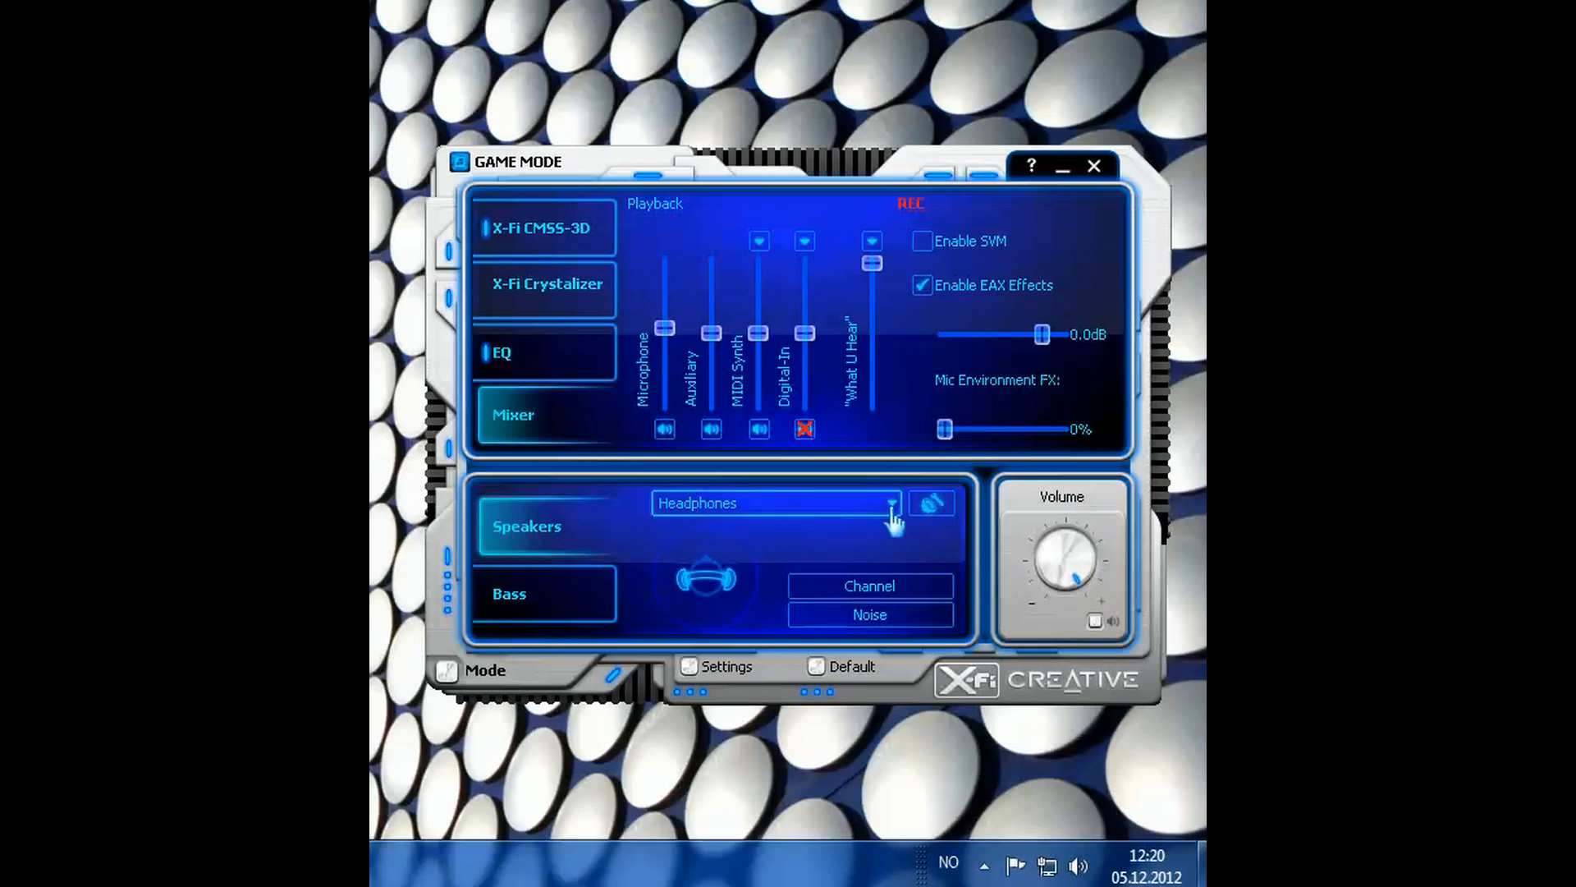
click(893, 503)
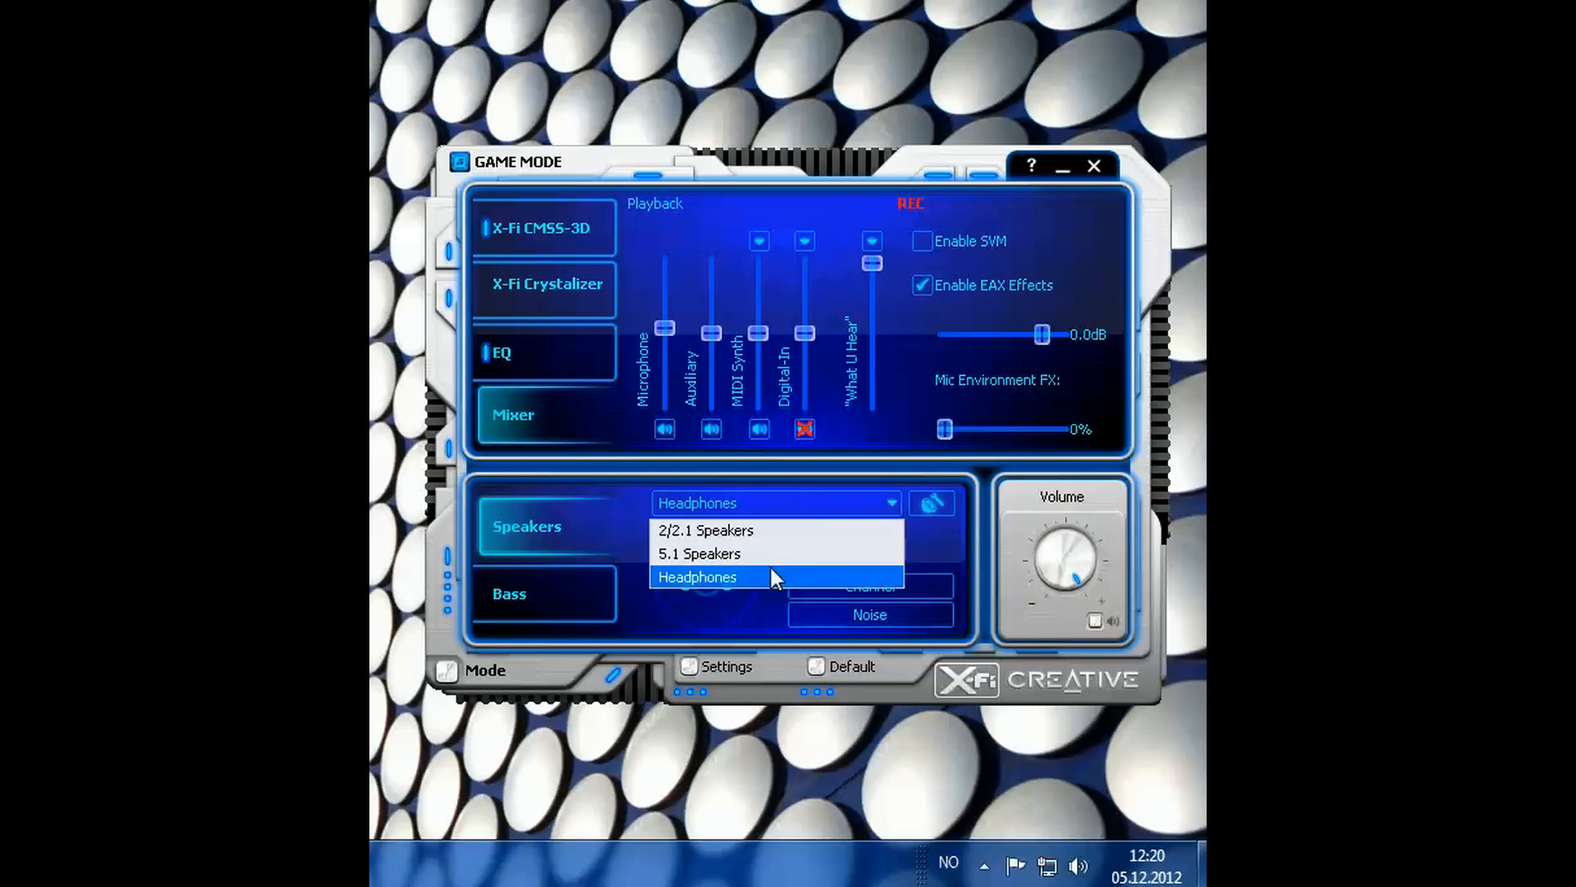
click(509, 593)
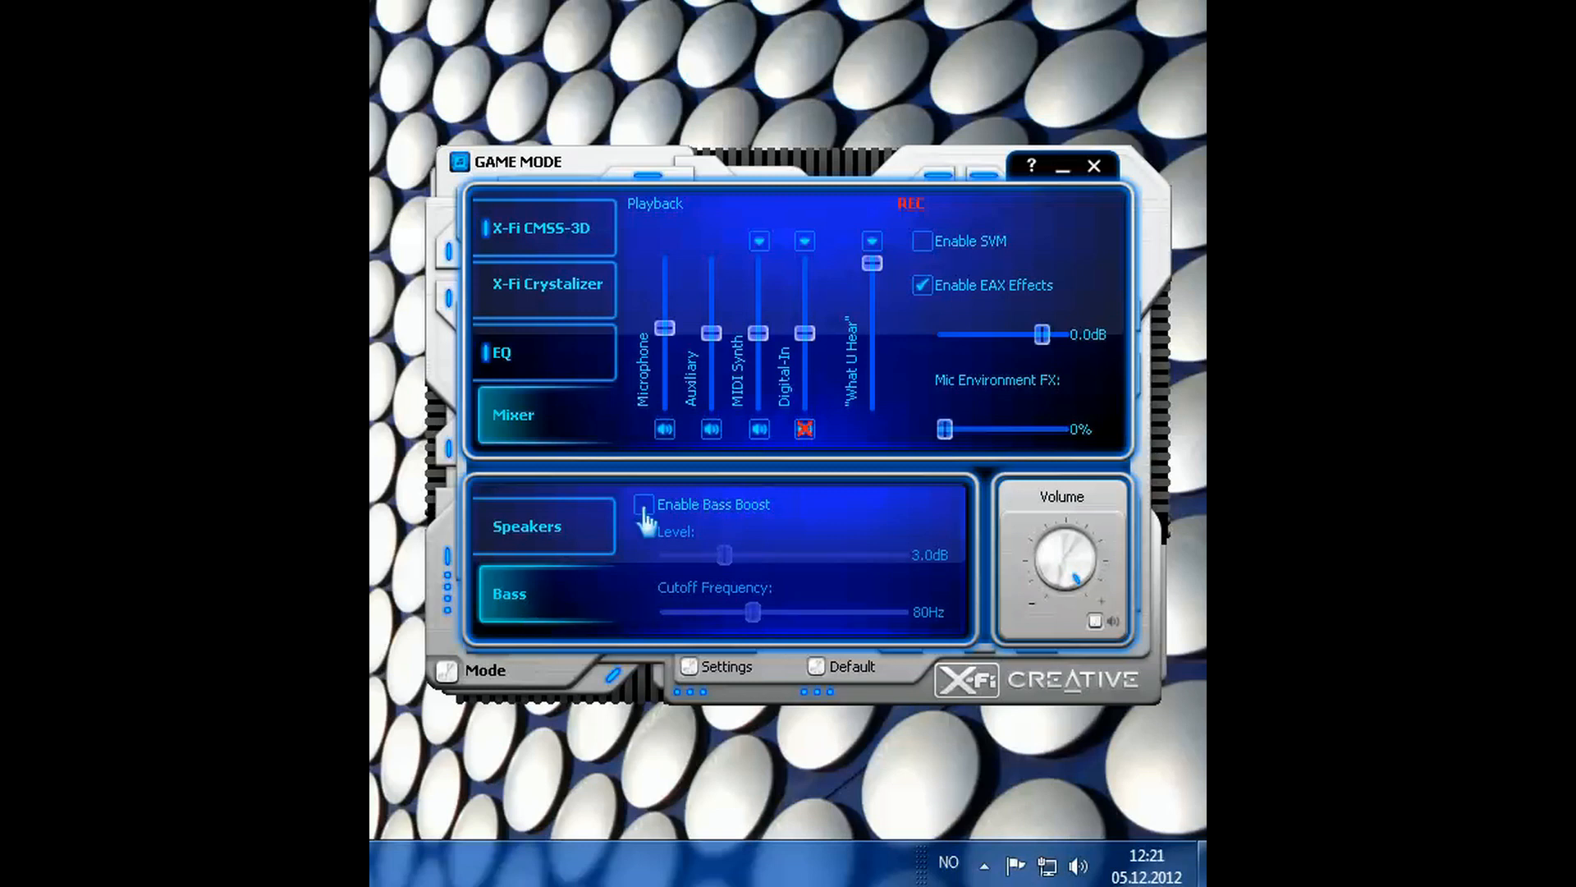
- Try Bass Boost with cutoff moved to 60Hz and back to 80Hz, leaving boost off
click(644, 504)
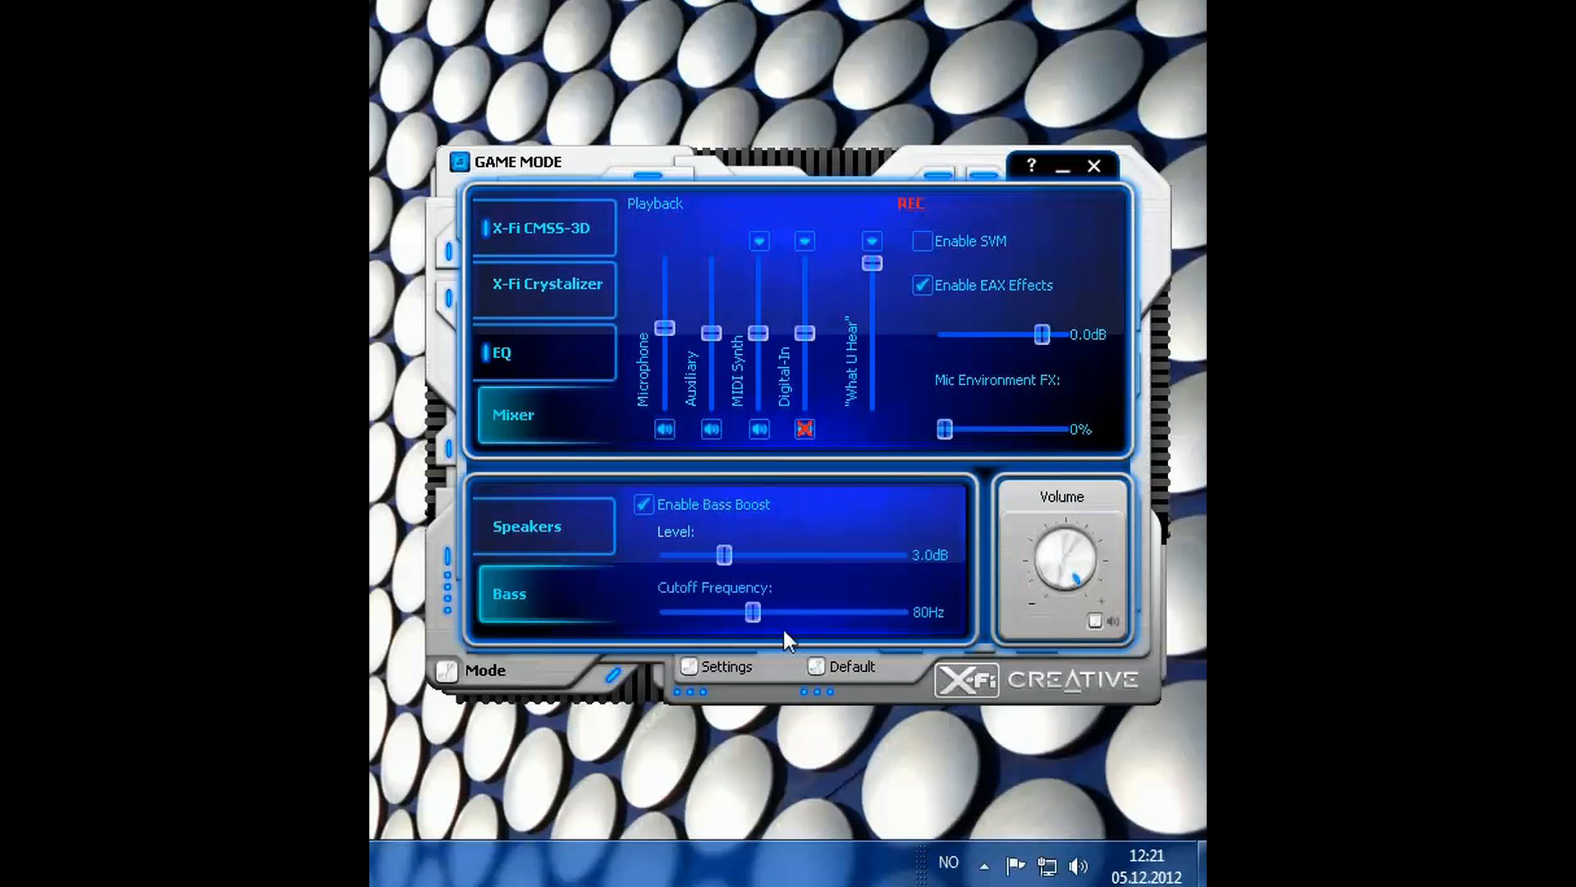
drag(752, 611, 728, 611)
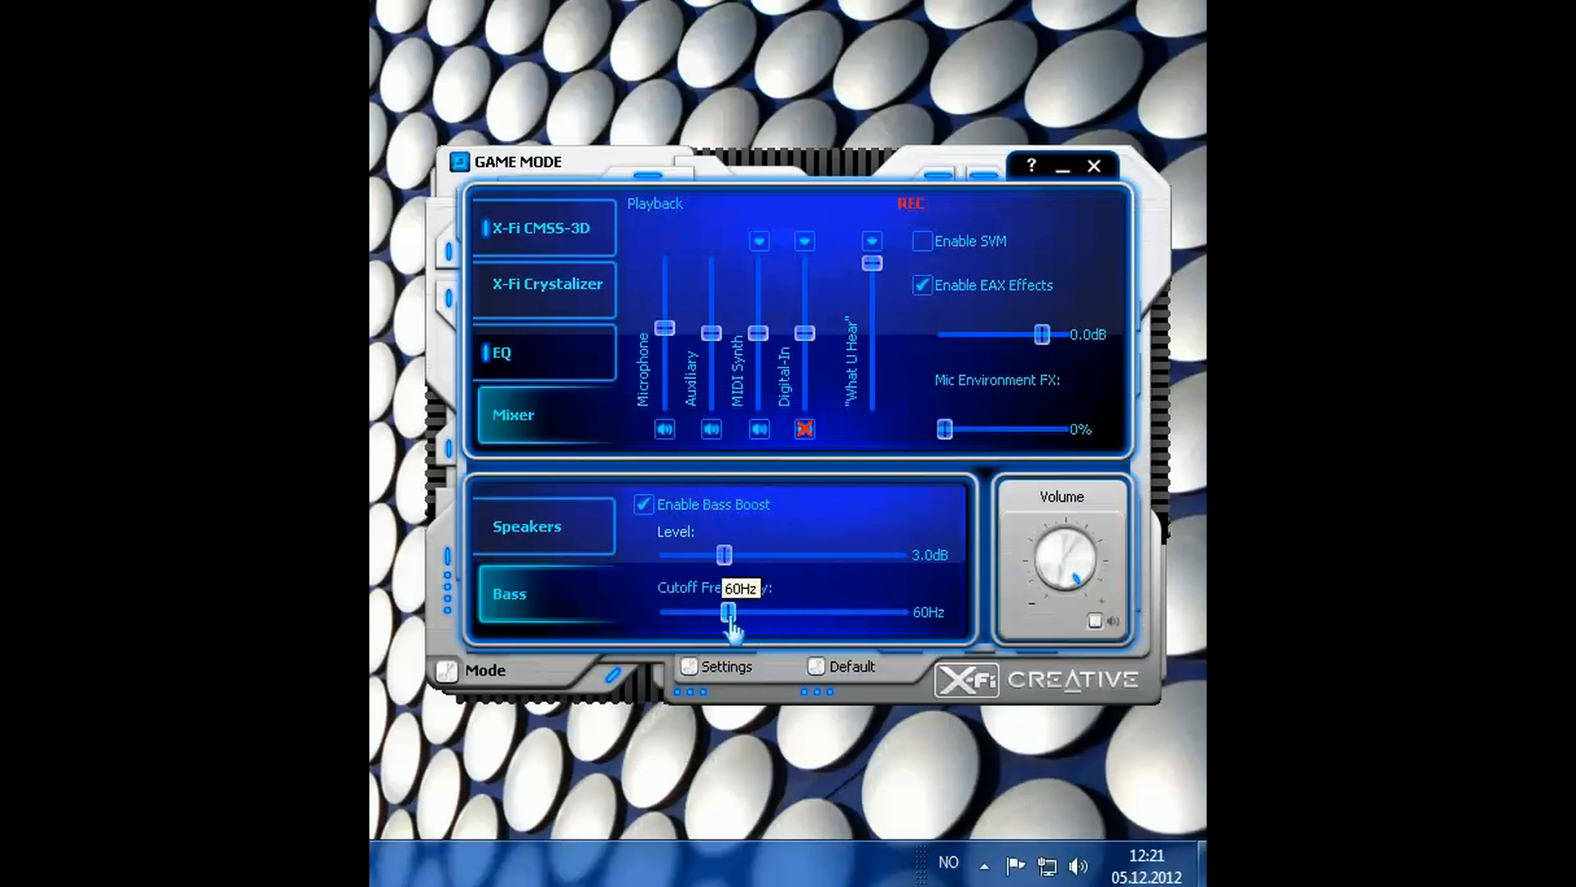
drag(727, 612, 752, 612)
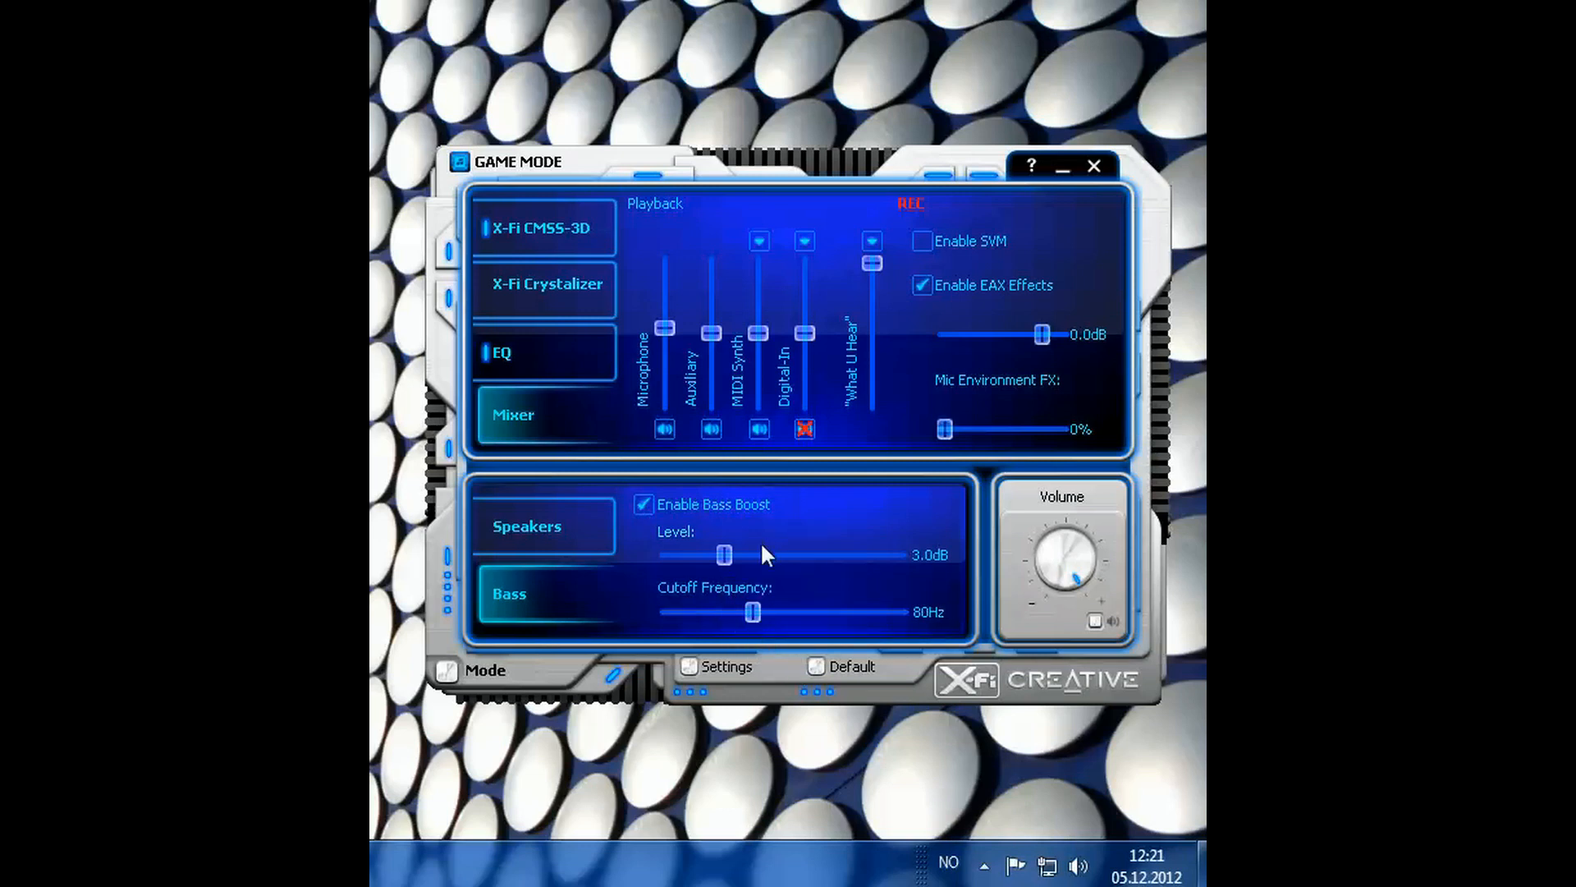
click(644, 504)
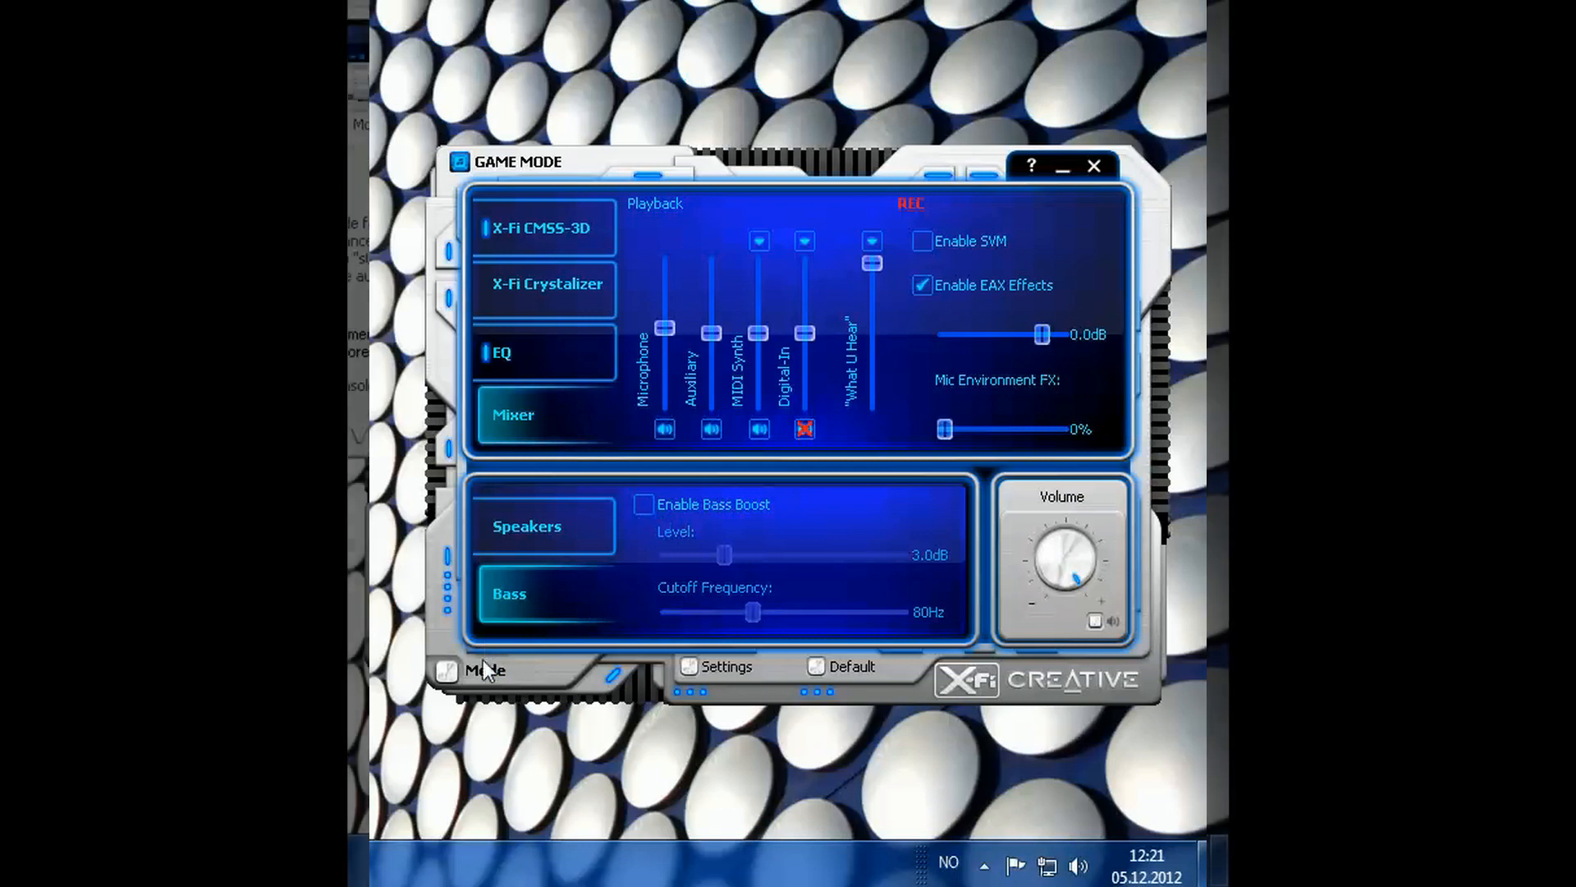
click(483, 670)
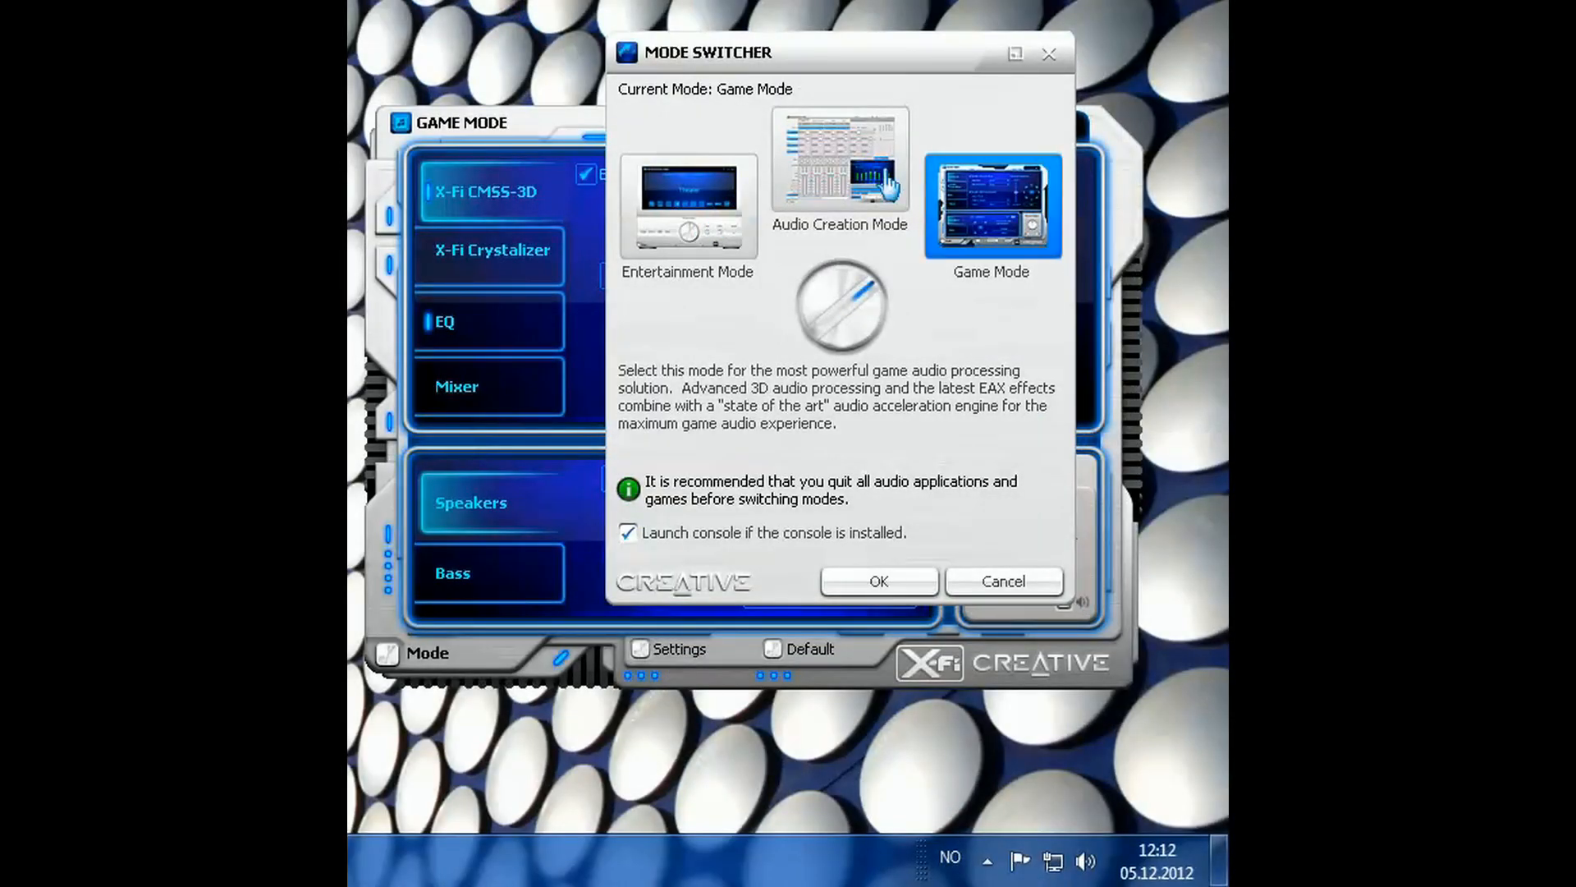
click(839, 159)
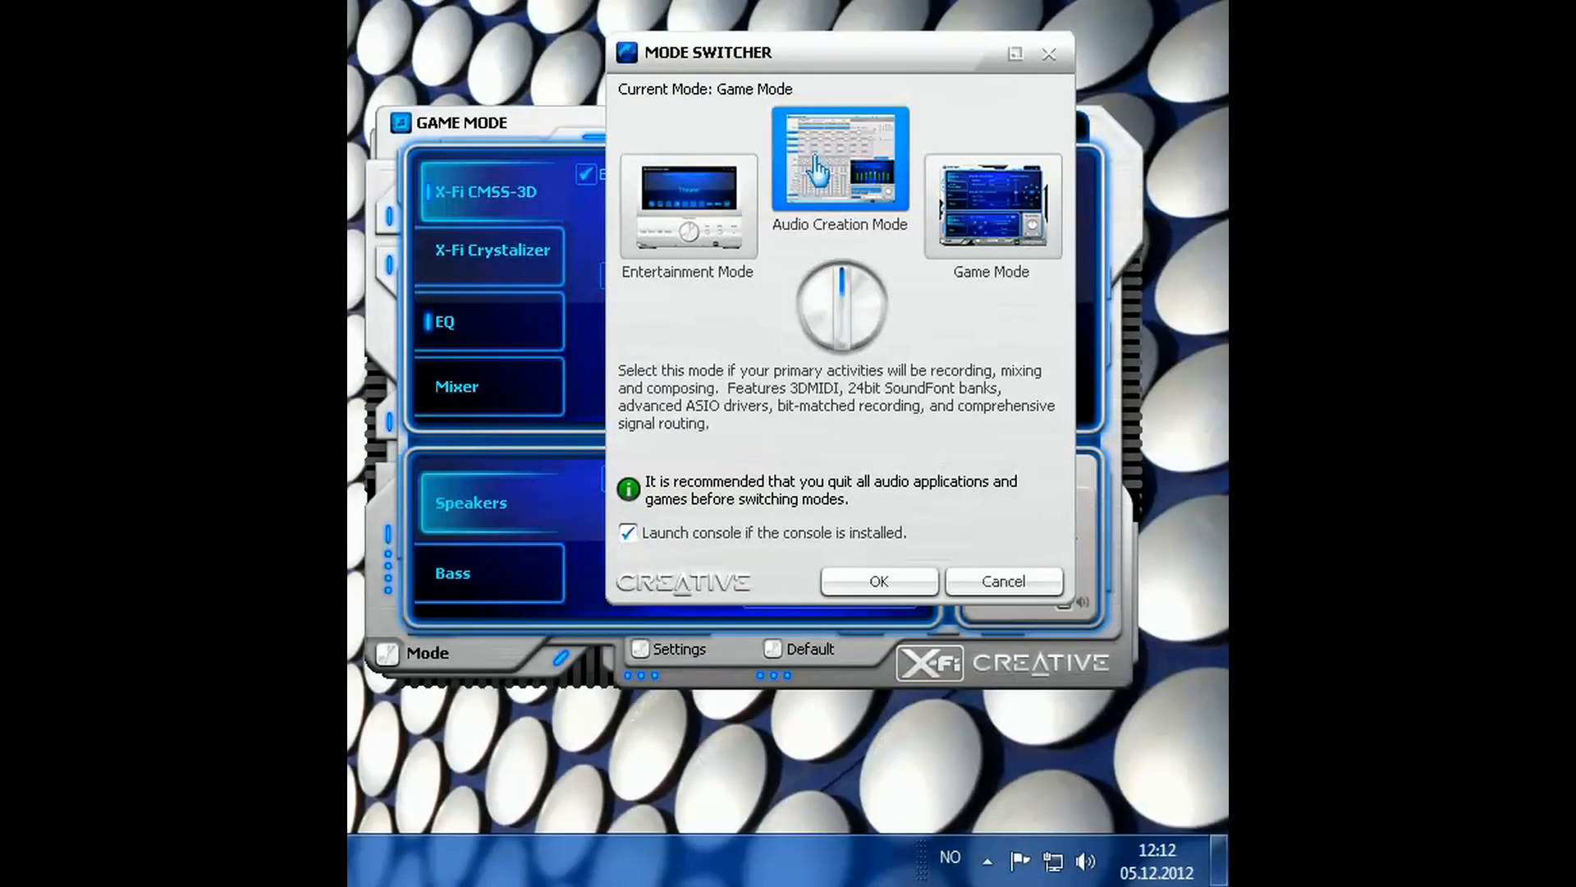
click(686, 207)
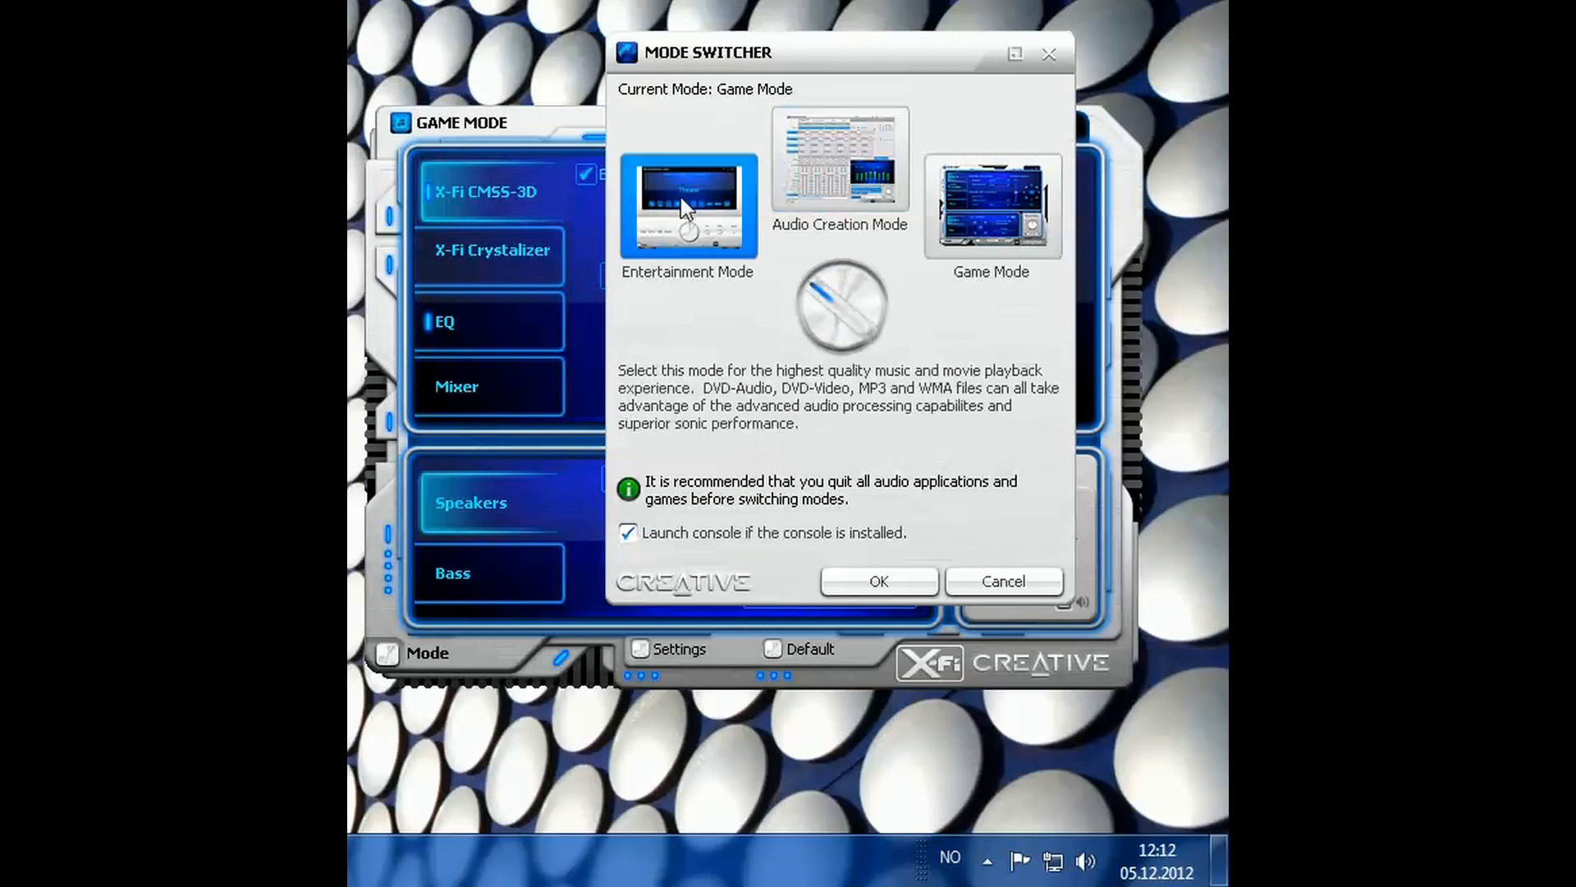
click(990, 204)
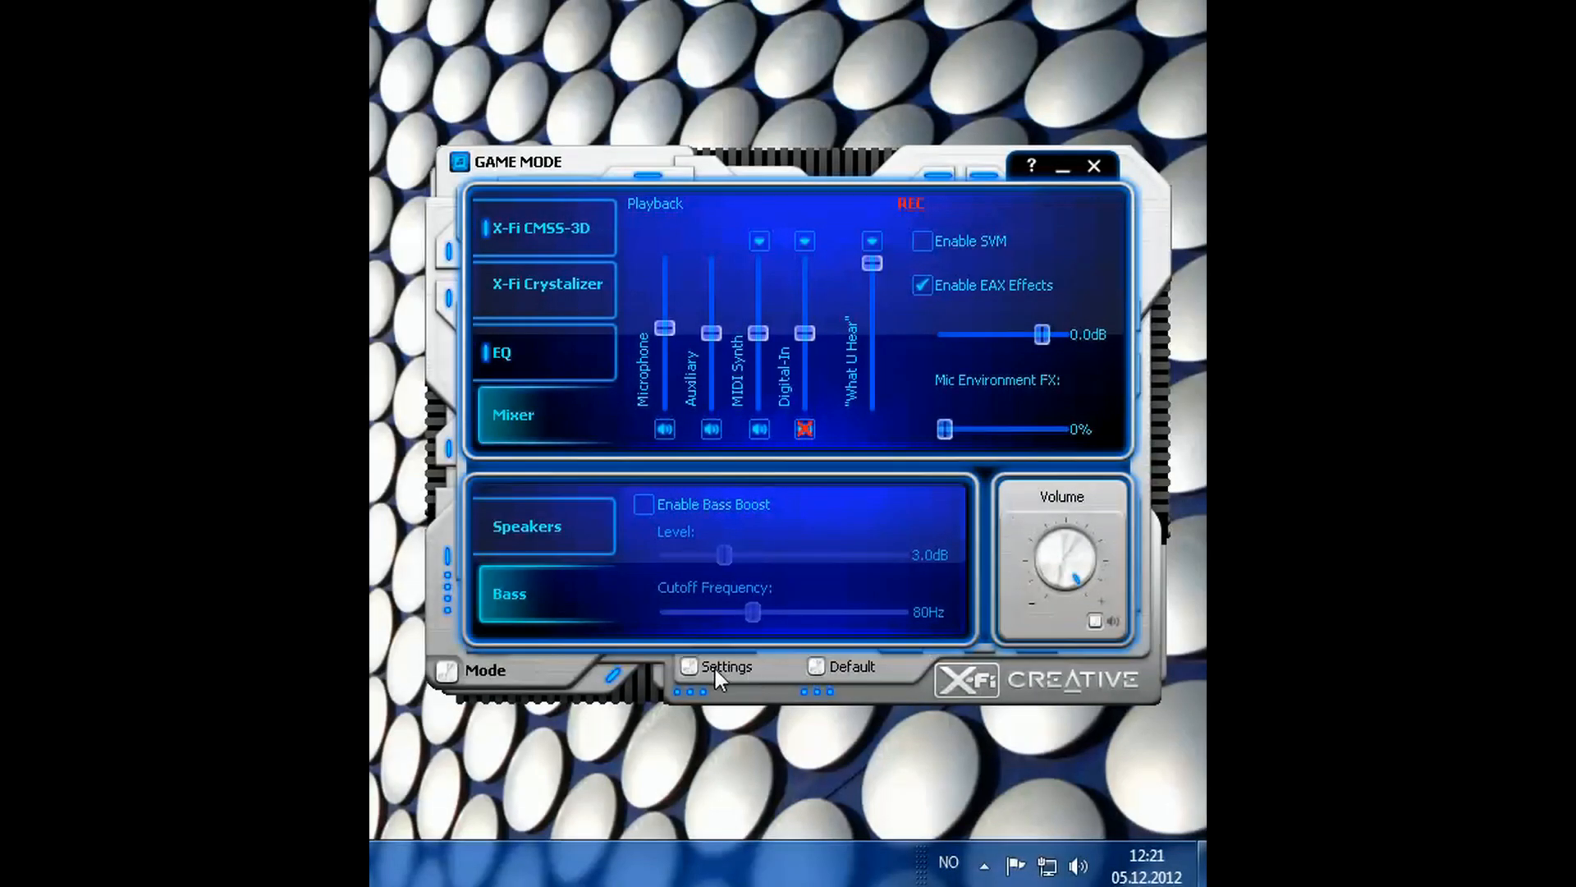
click(723, 665)
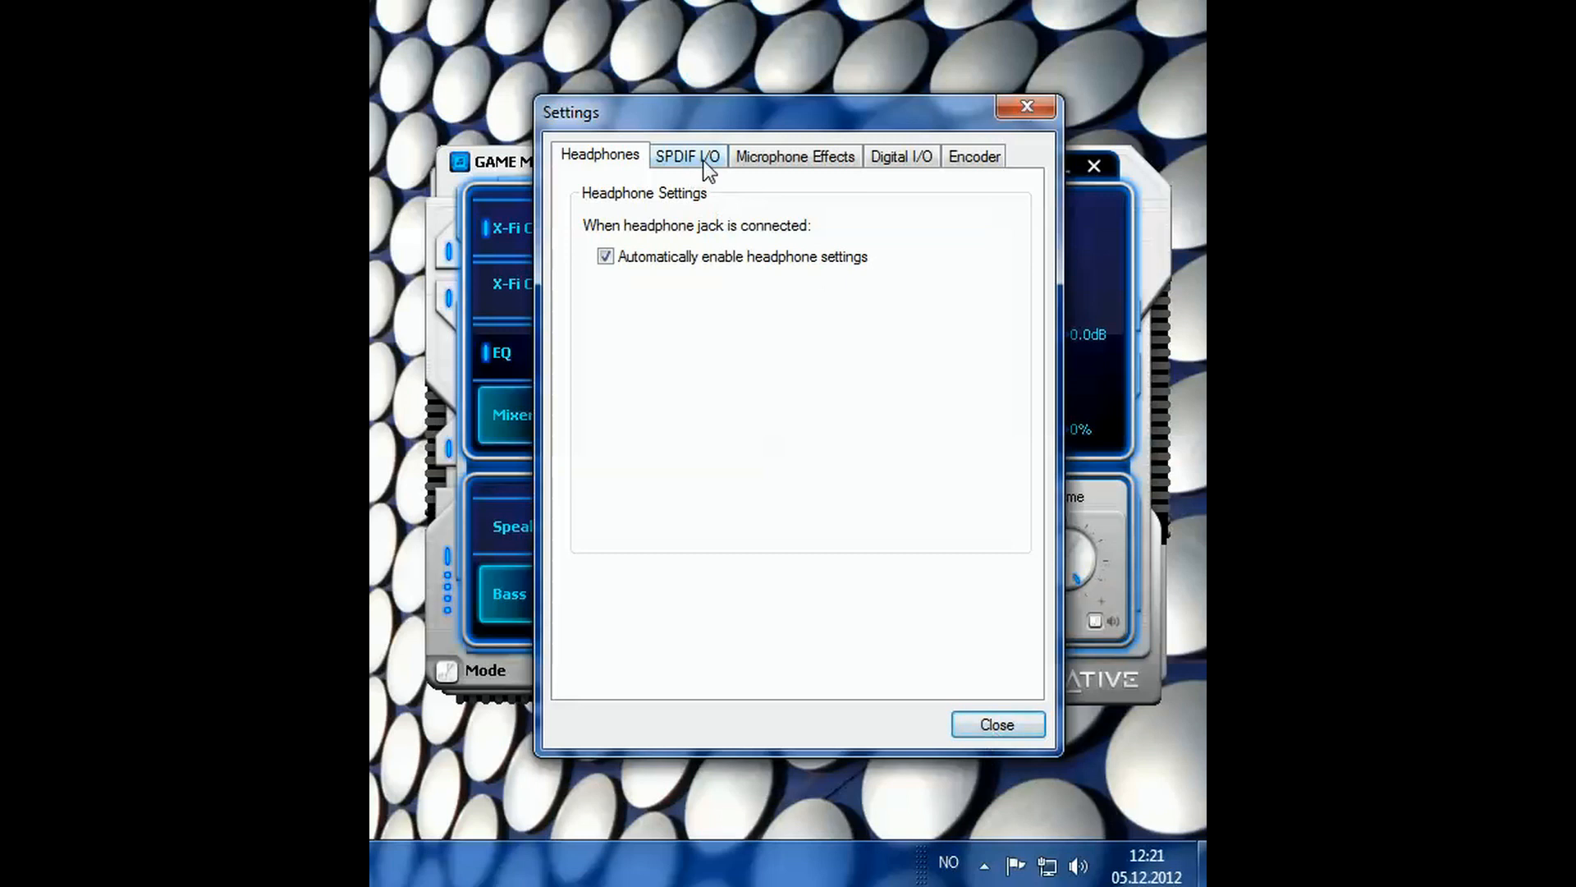
click(901, 156)
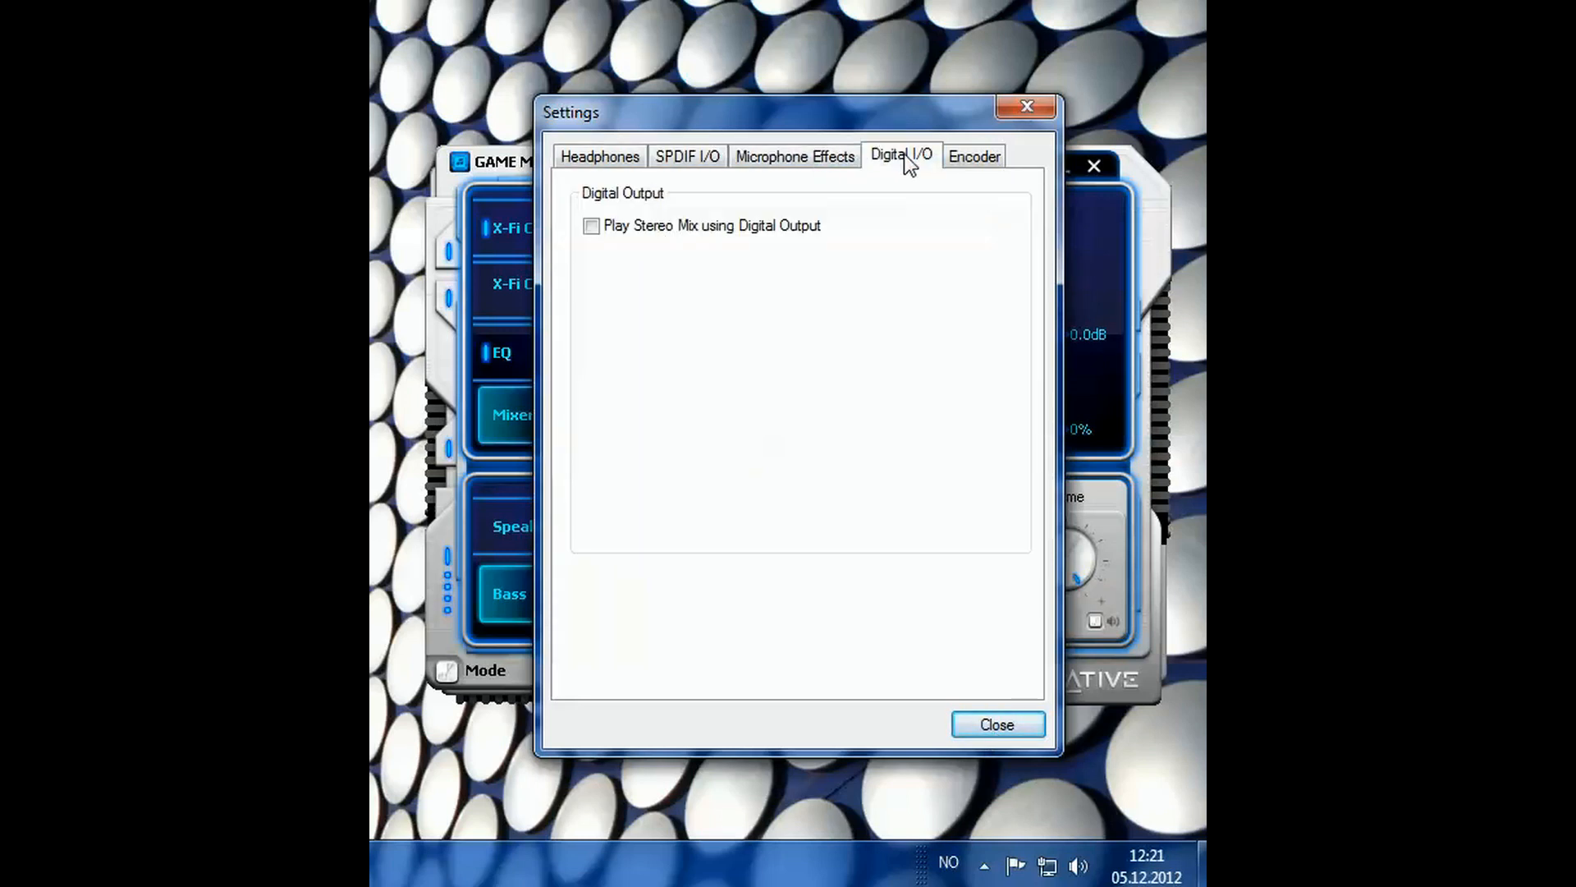
click(974, 156)
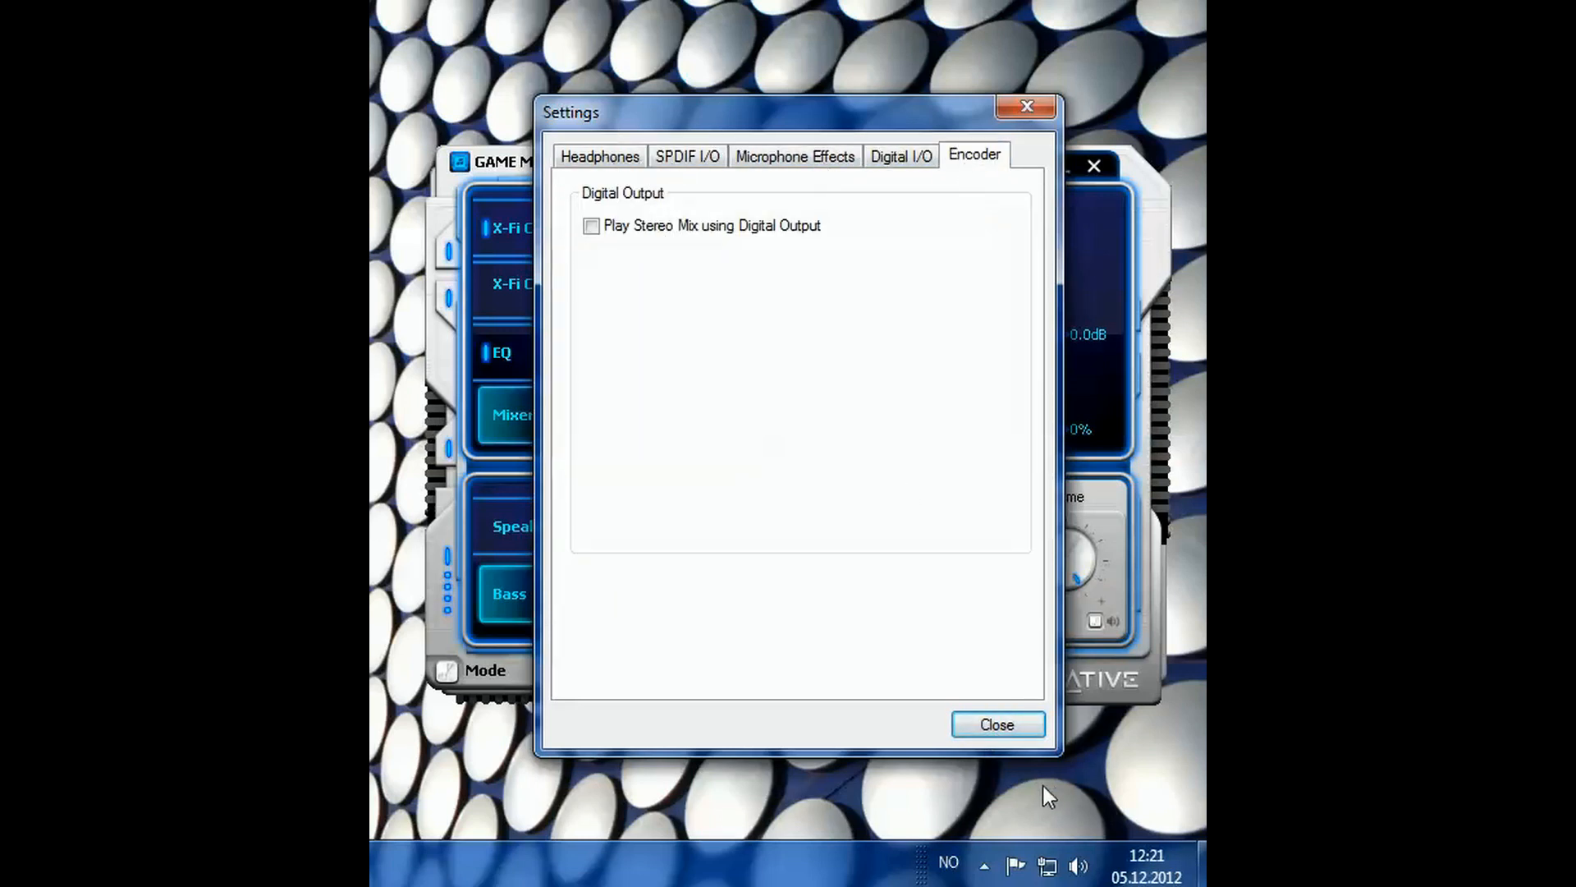
click(997, 724)
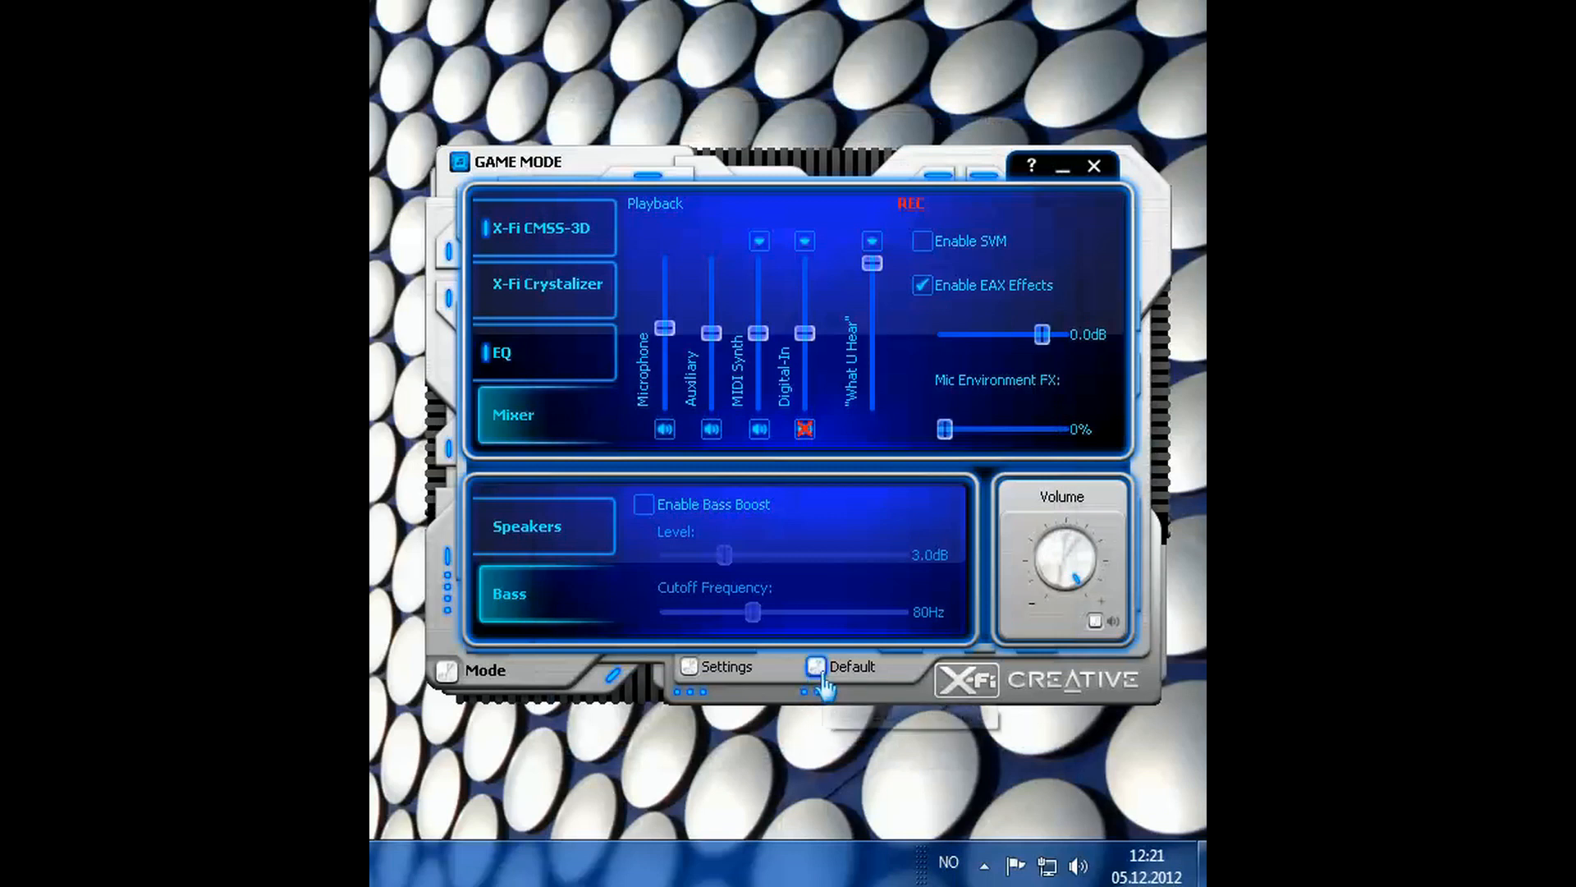
mouse_move(816, 667)
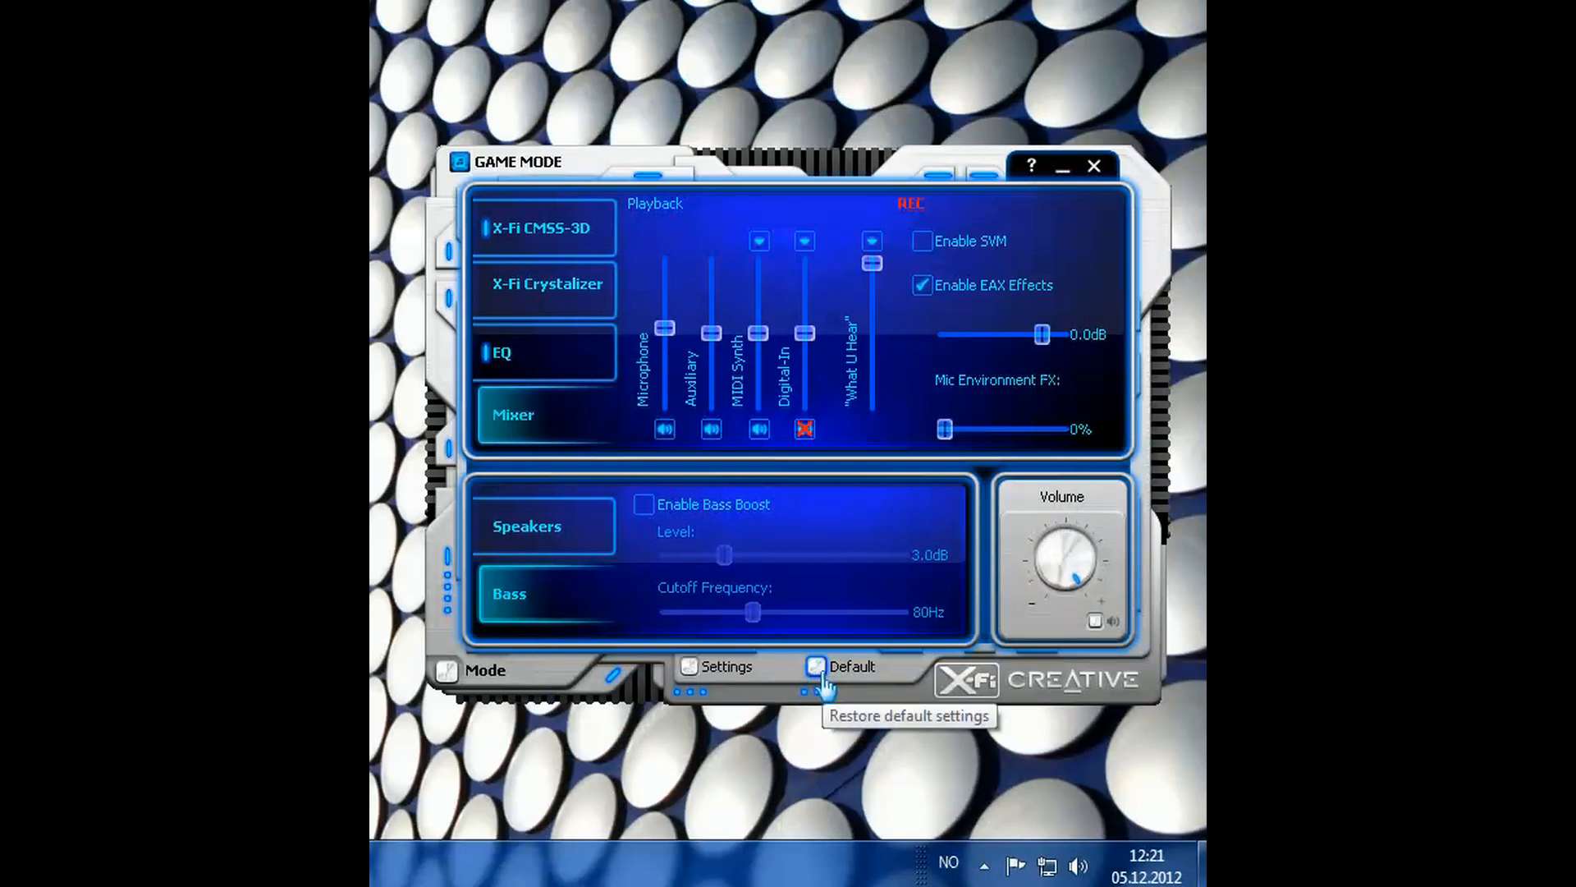